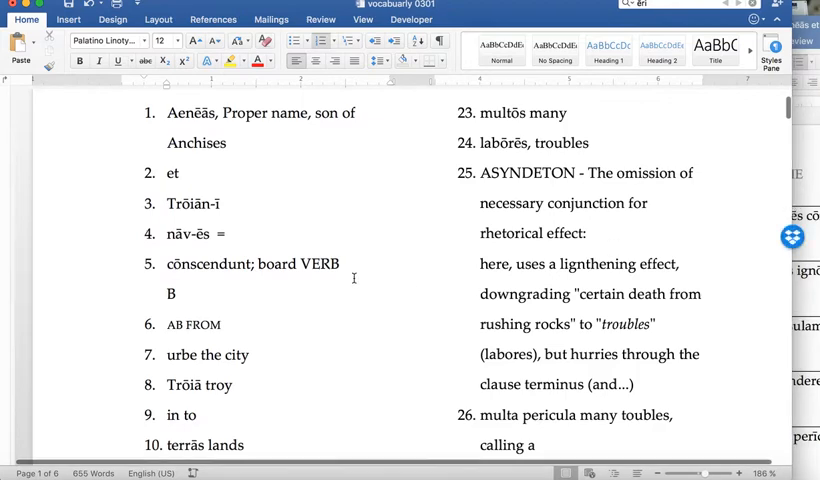
# Add an empty numbered item 1 above the Aenēās entry
pyautogui.scroll(-3)
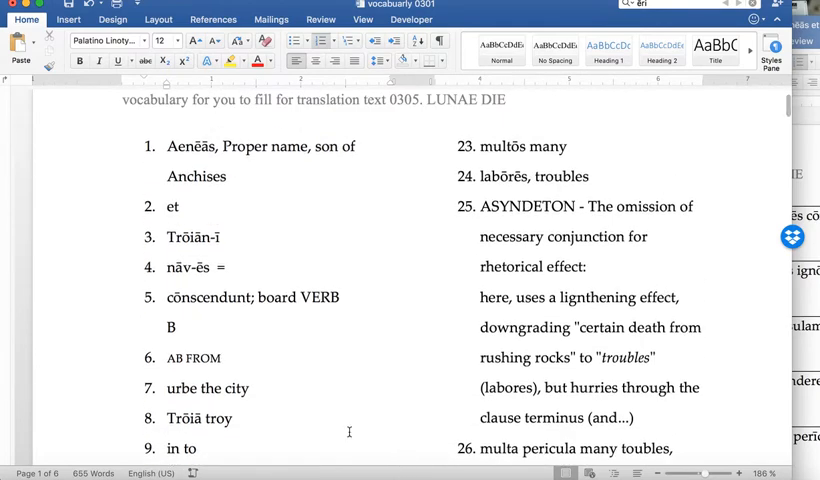
pyautogui.scroll(-3)
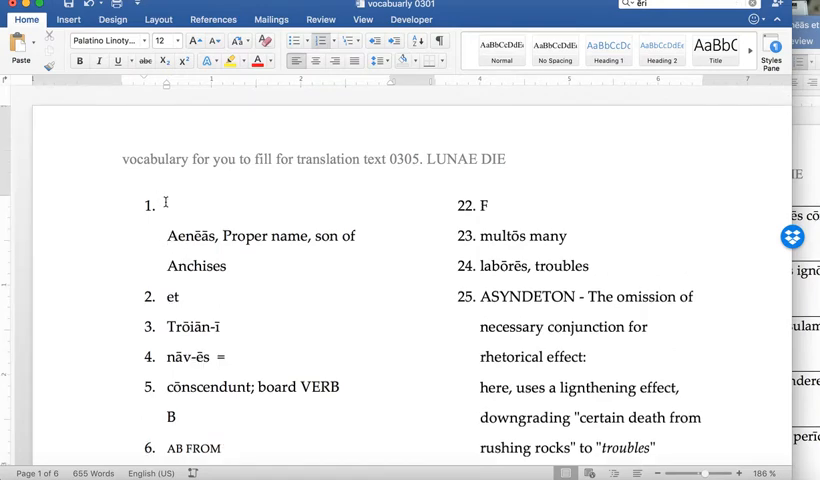
# Enter 'running vocabulary' as the new first list item
pyautogui.write('running')
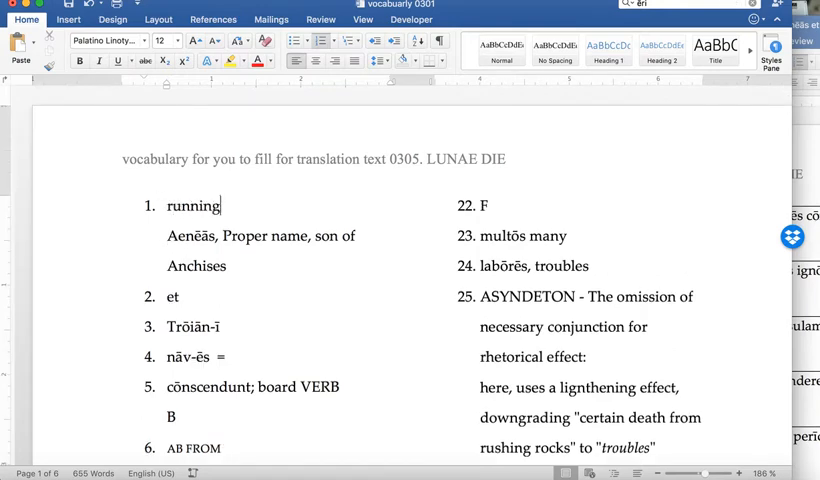
pyautogui.write('vocabu')
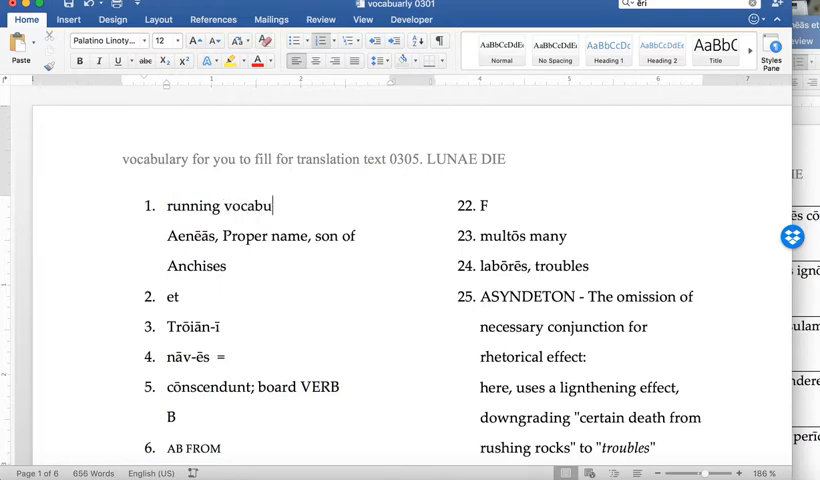
pyautogui.write('lary')
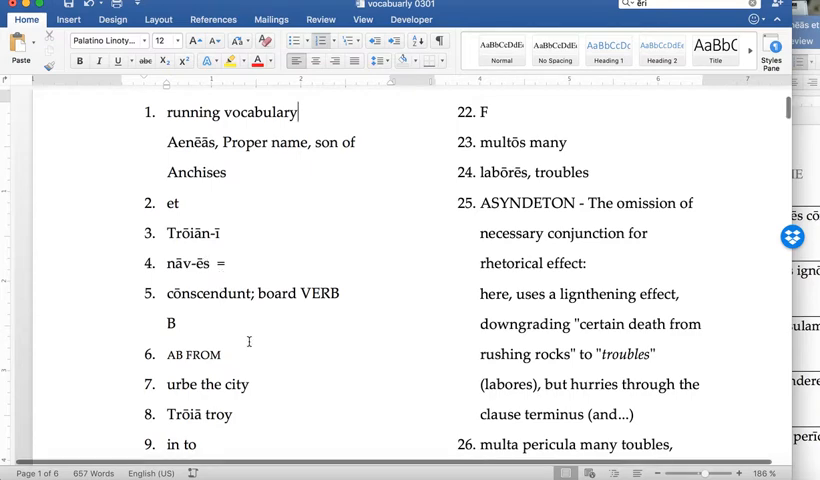
pyautogui.scroll(-3)
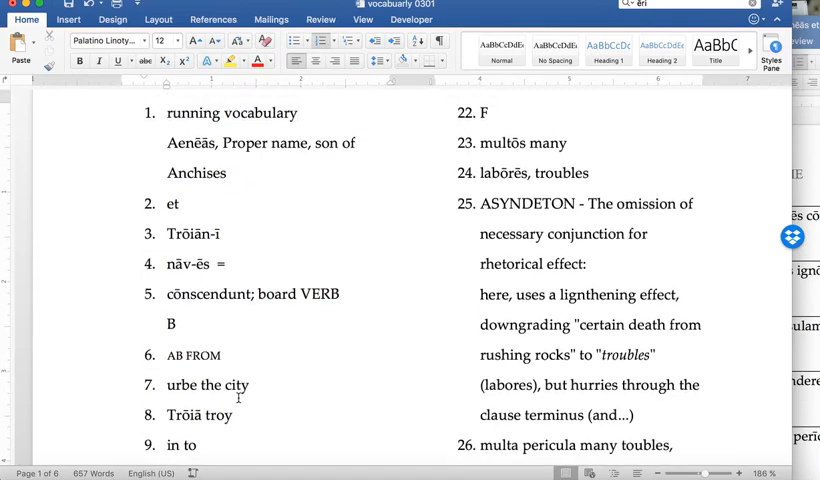
# Gloss entry 3 Trōiān-ī as 'Trojans'
pyautogui.click(298, 112)
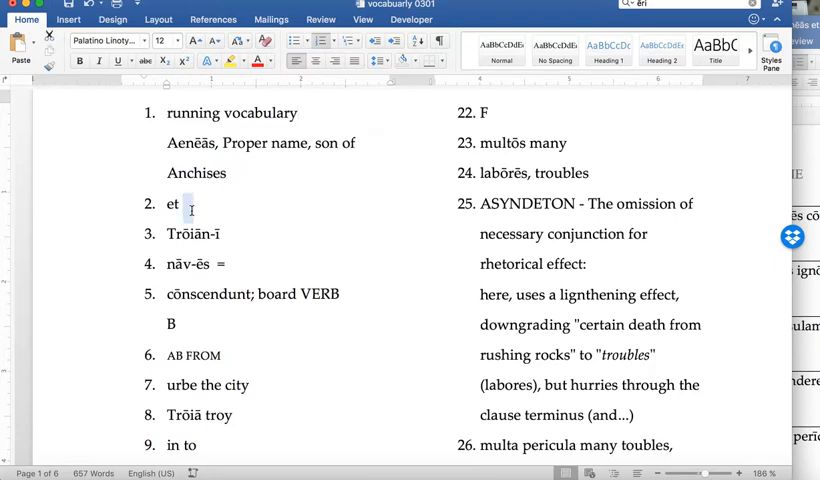
pyautogui.moveTo(229, 233)
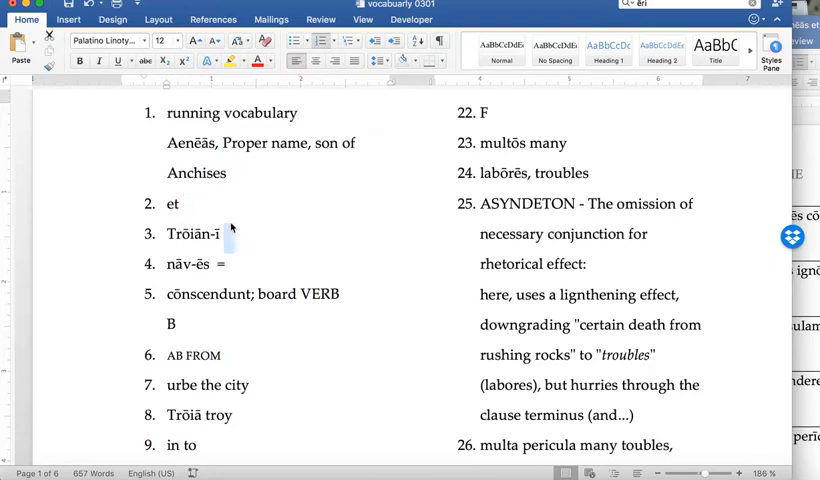
pyautogui.write('Troajsn')
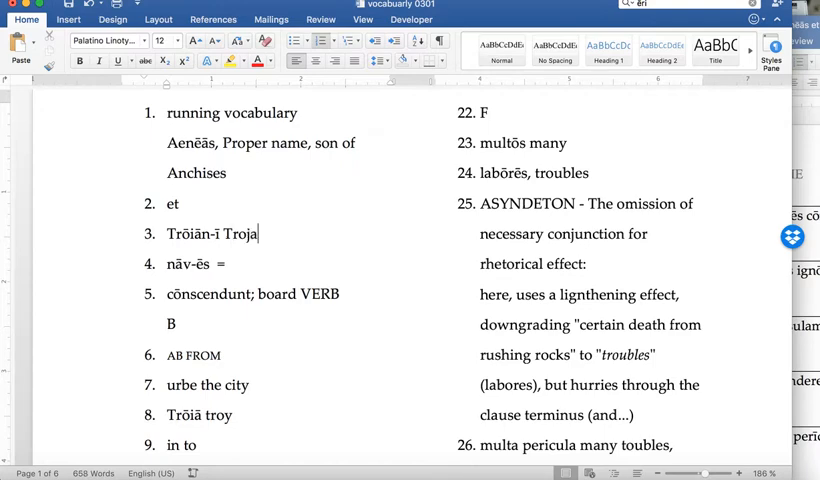
pyautogui.write('ns')
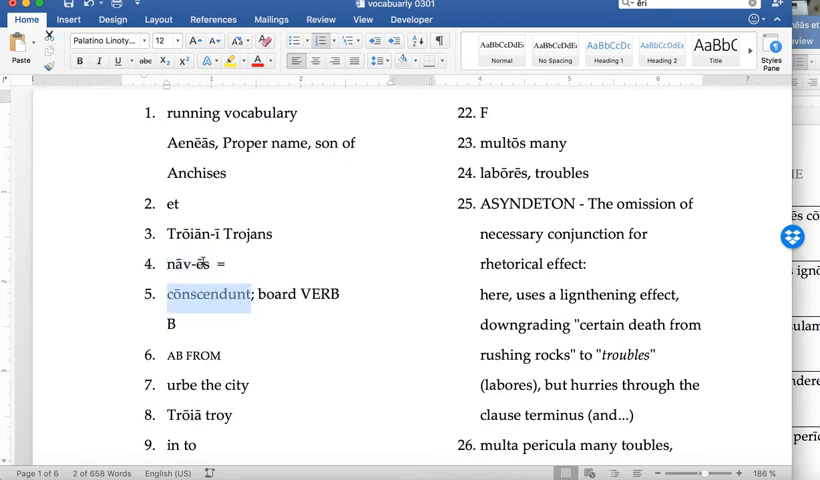
# Capitalise entry 8's gloss to 'Troy'
pyautogui.scroll(-3)
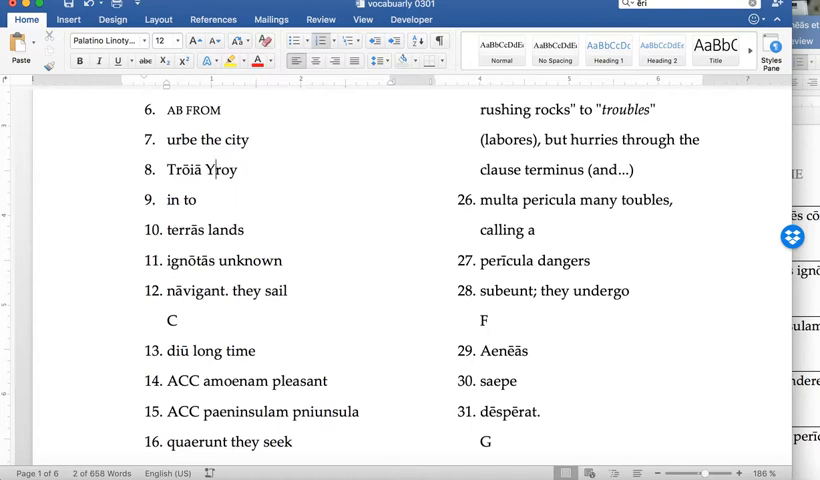
pyautogui.write('Troy')
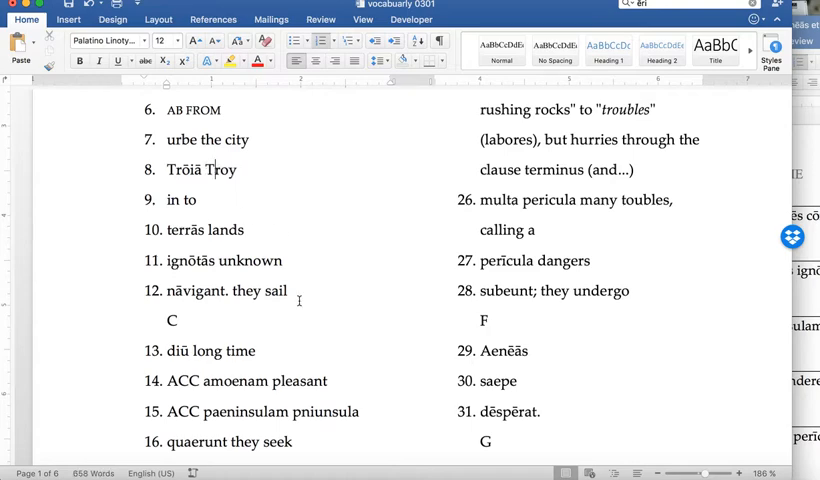
pyautogui.doubleClick(192, 291)
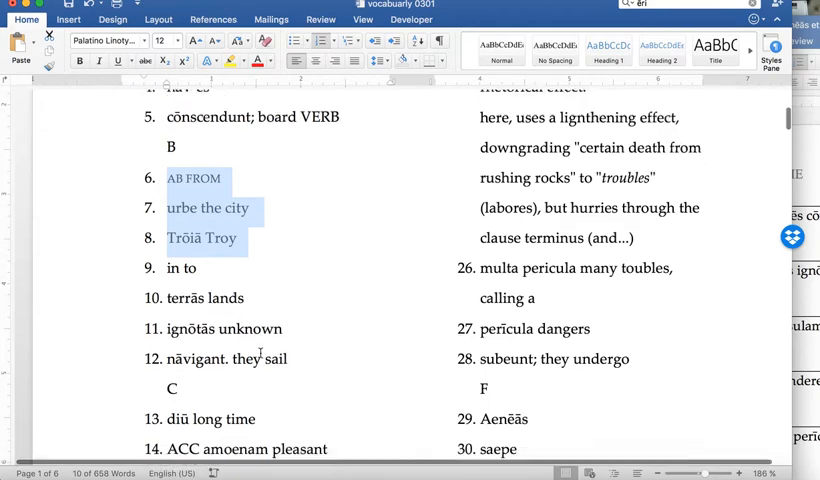
# Unnumber the 'F' label so multōs becomes entry 22 and ASYNDETON 24
pyautogui.scroll(-3)
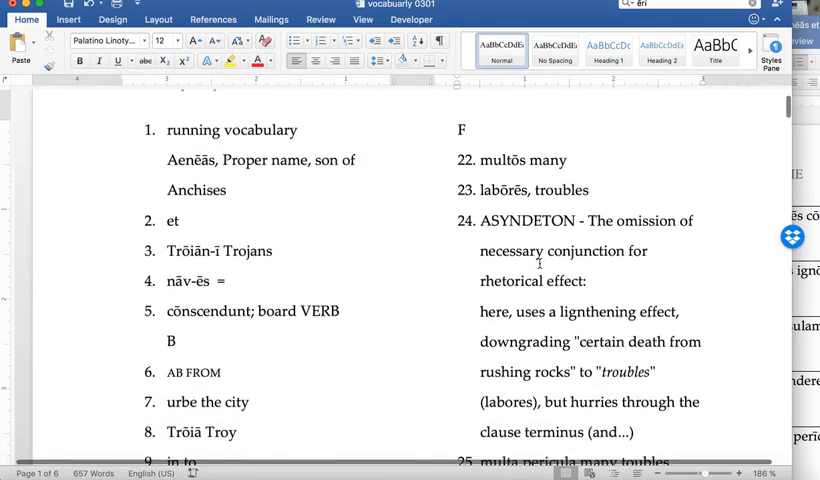
pyautogui.scroll(-3)
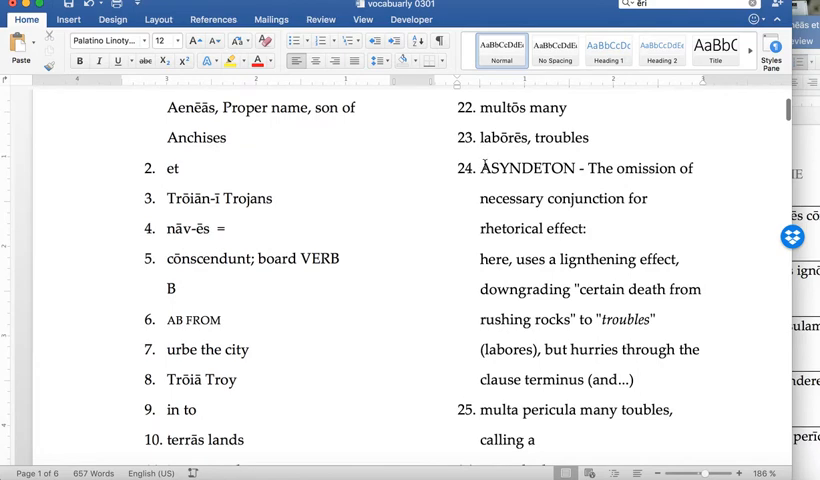
pyautogui.moveTo(479, 168); pyautogui.dragTo(655, 390)
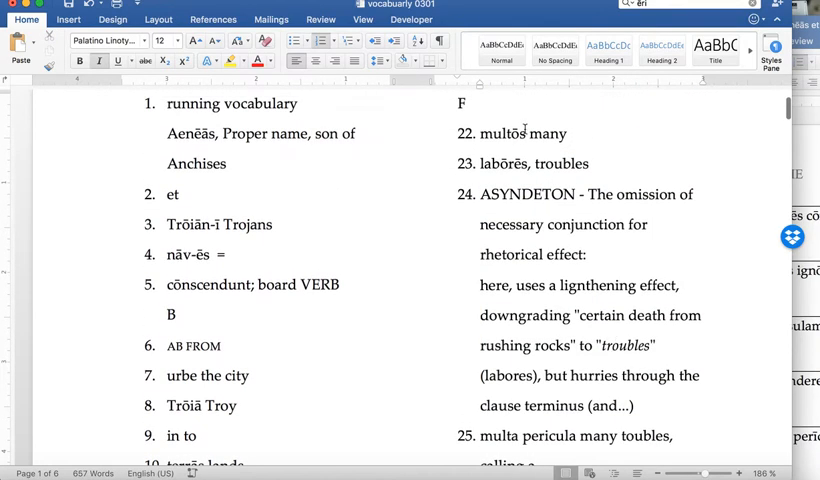
pyautogui.scroll(-3)
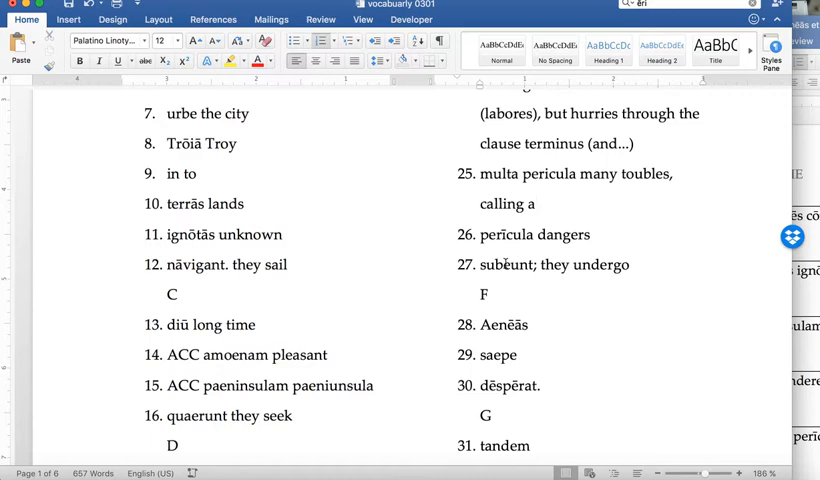
pyautogui.click(539, 204)
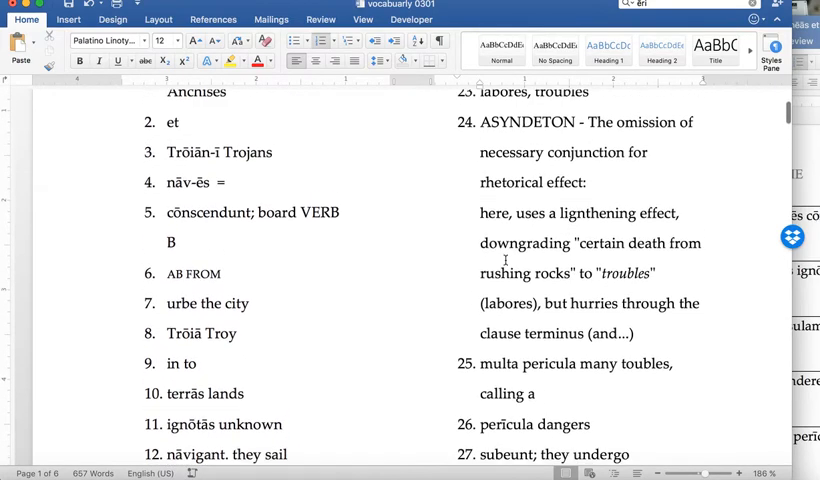
pyautogui.scroll(-3)
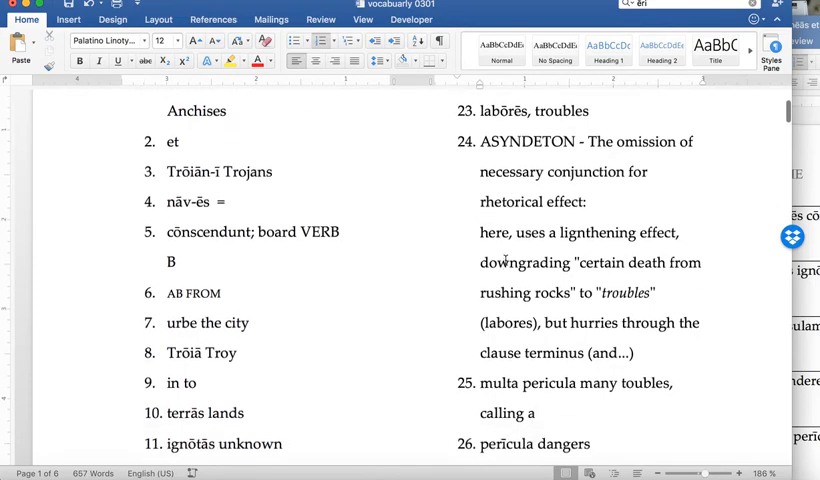
pyautogui.scroll(-3)
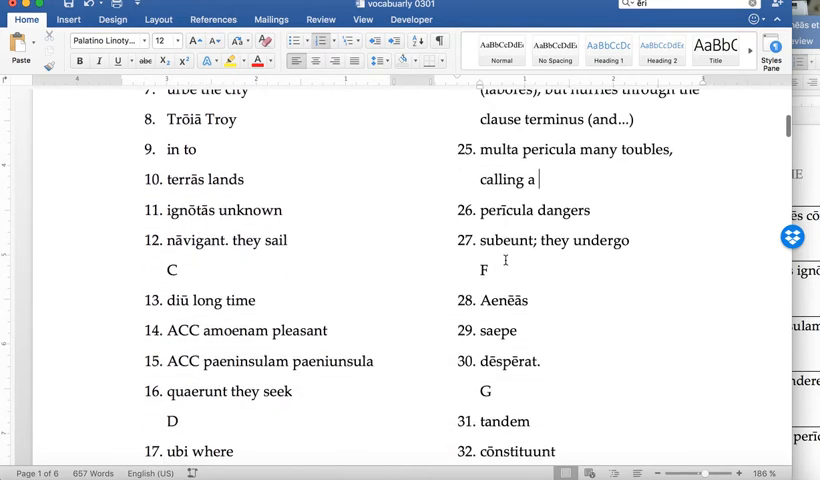
pyautogui.scroll(-3)
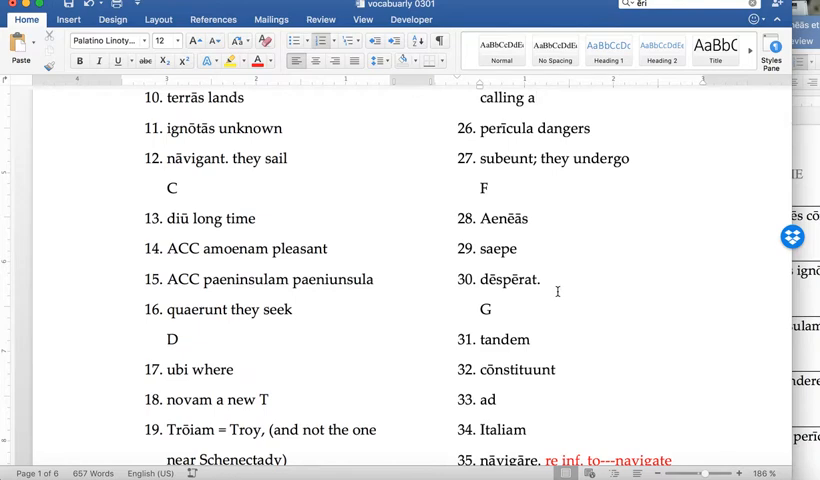
pyautogui.scroll(-3)
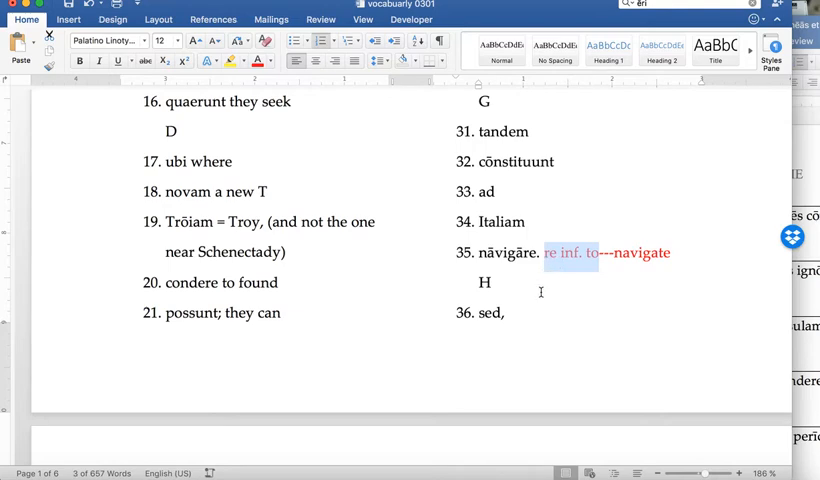
pyautogui.moveTo(525, 222)
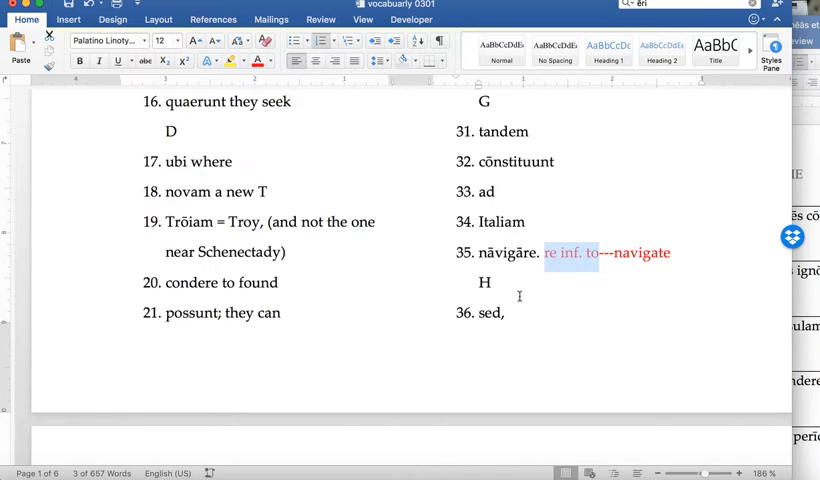
pyautogui.scroll(-3)
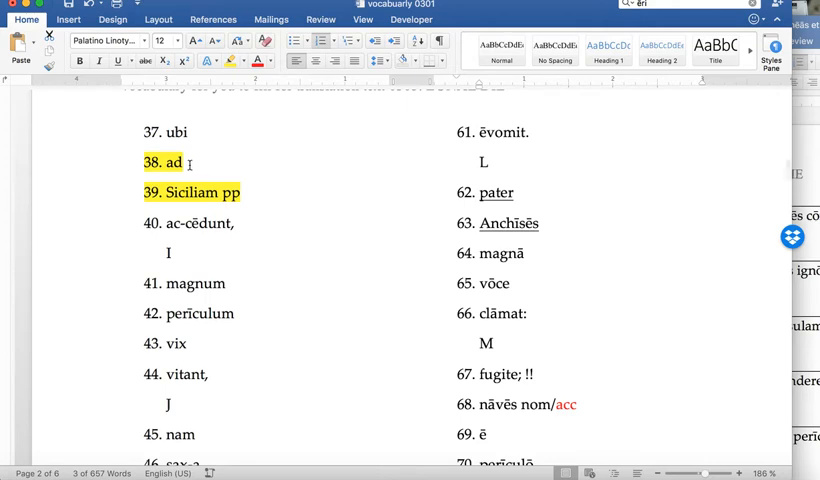
pyautogui.moveTo(163, 192); pyautogui.dragTo(242, 192)
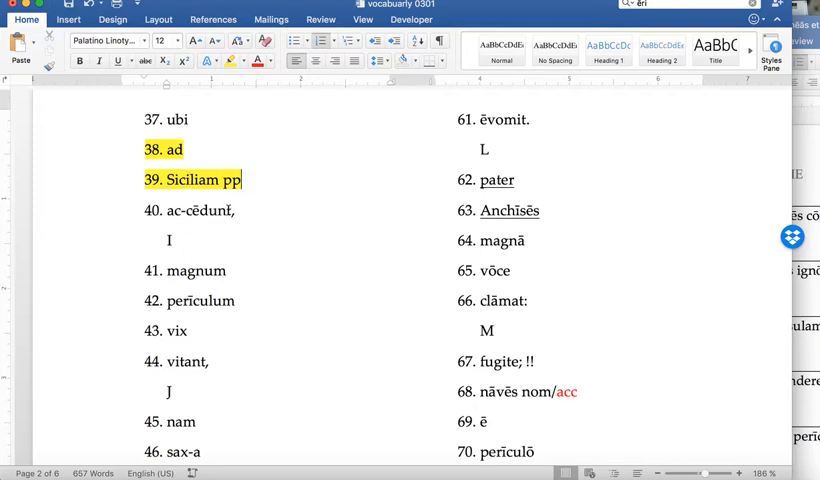
pyautogui.doubleClick(197, 210)
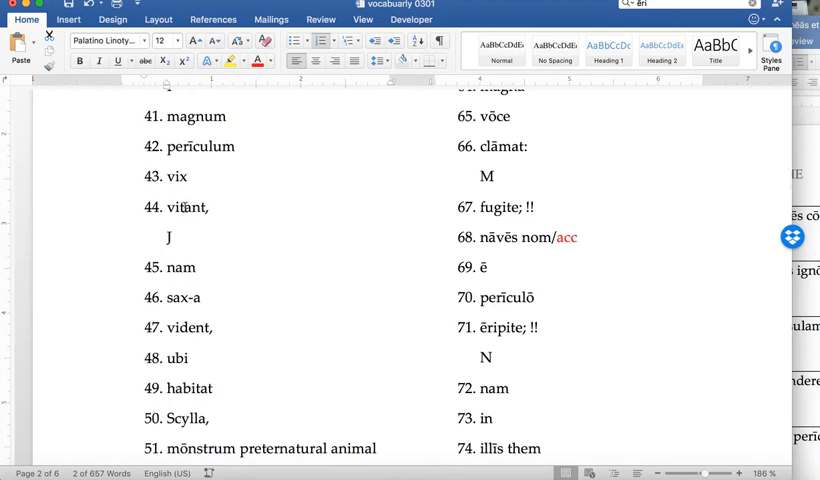
pyautogui.doubleClick(185, 207)
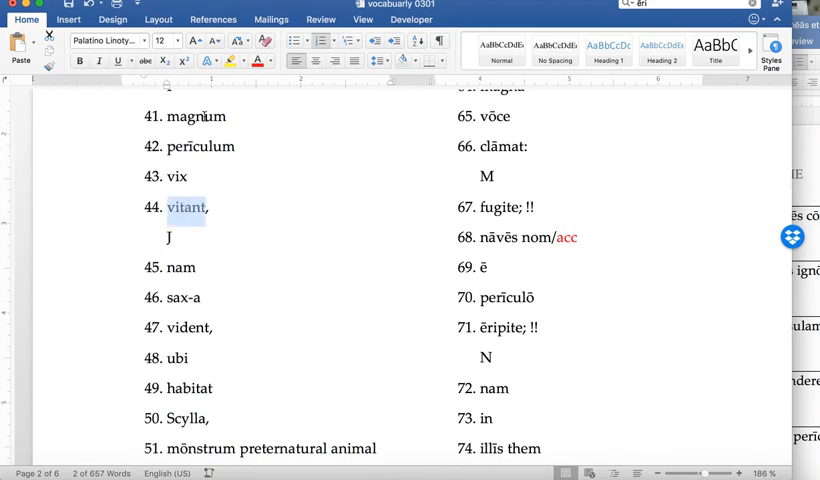
pyautogui.doubleClick(200, 146)
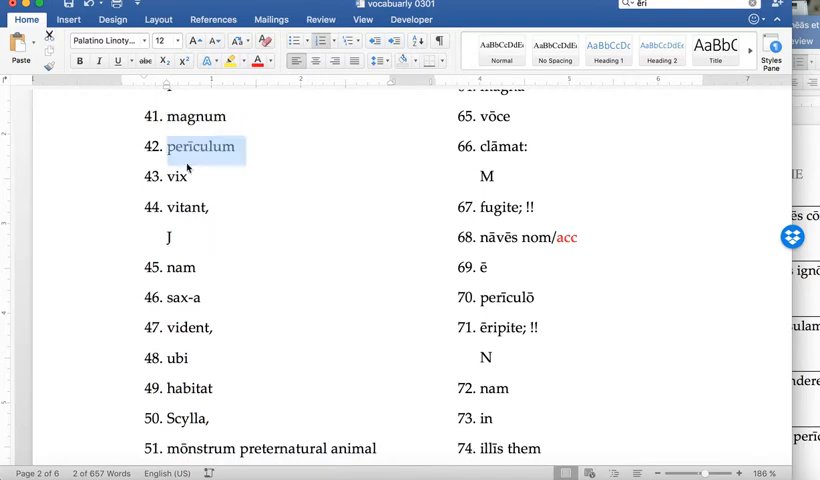
pyautogui.doubleClick(176, 177)
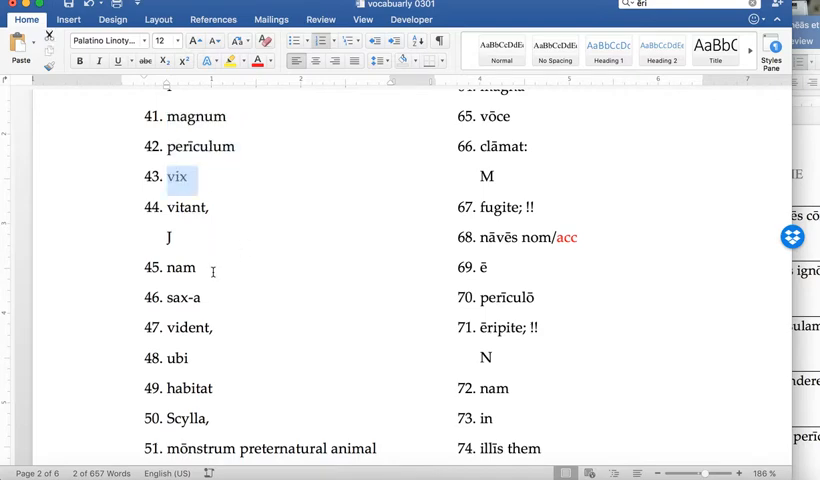
pyautogui.doubleClick(174, 268)
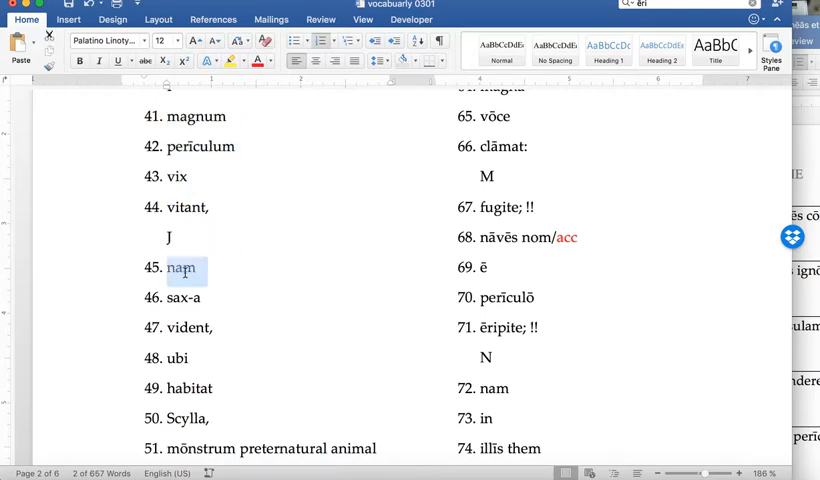
pyautogui.doubleClick(183, 327)
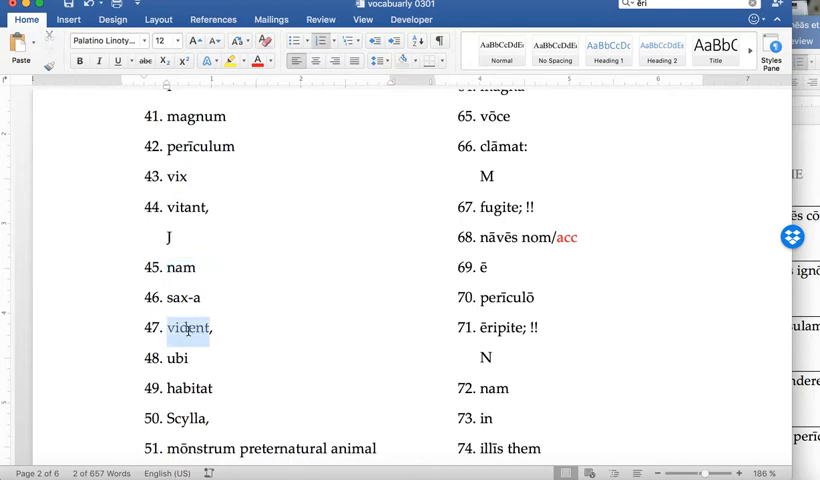
pyautogui.doubleClick(176, 297)
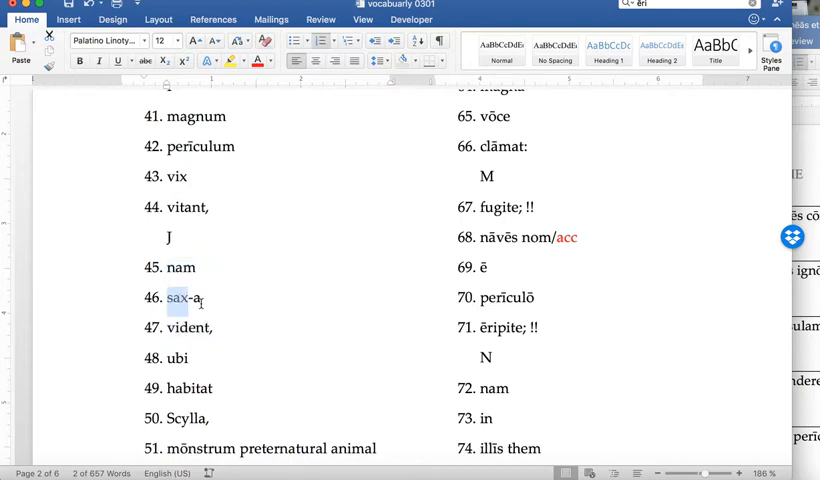
pyautogui.scroll(-3)
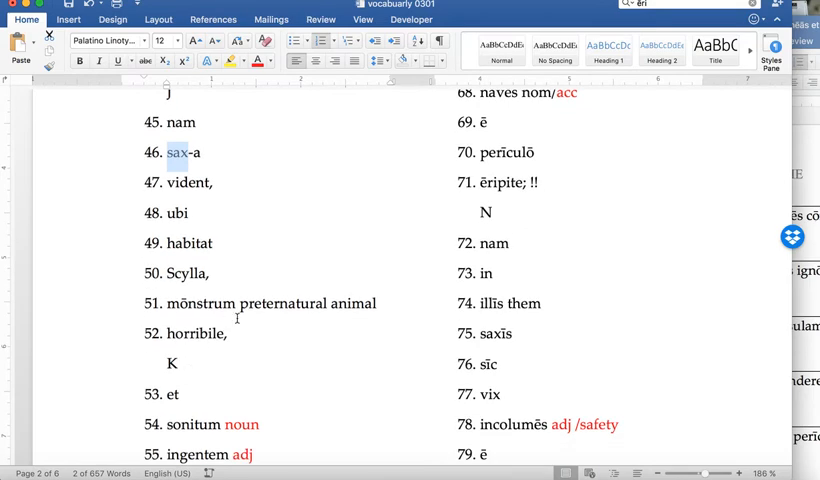
pyautogui.moveTo(203, 293)
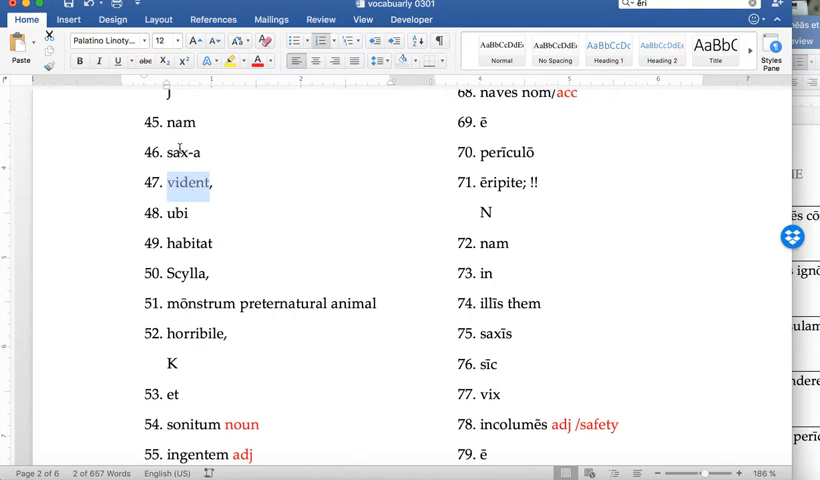
pyautogui.click(185, 272)
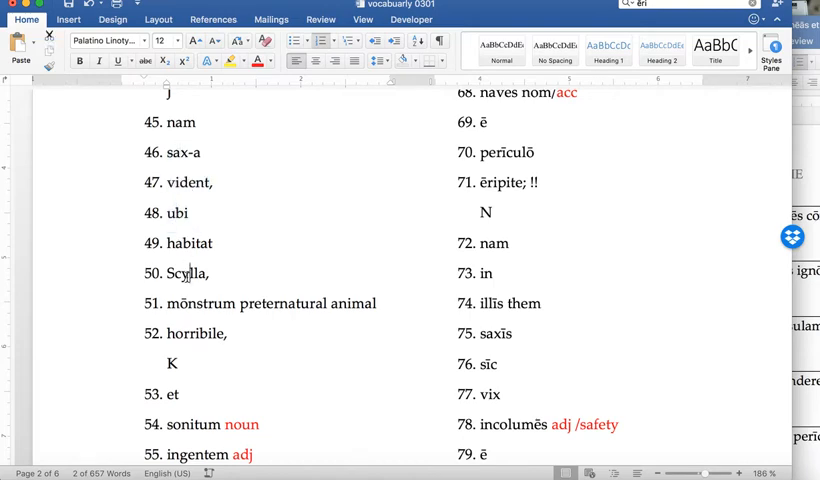
pyautogui.doubleClick(185, 273)
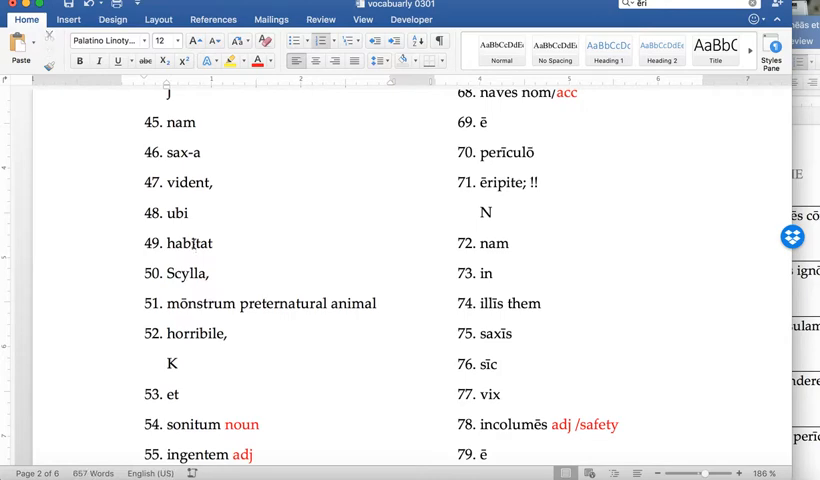
pyautogui.doubleClick(185, 243)
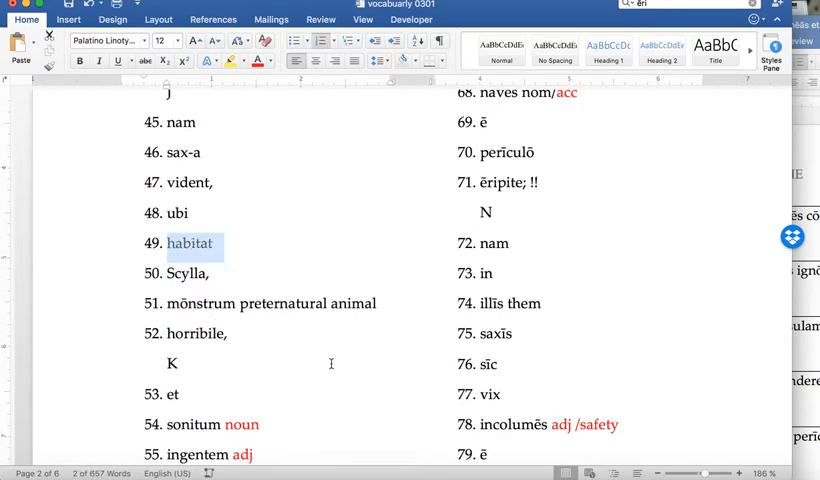
pyautogui.scroll(-3)
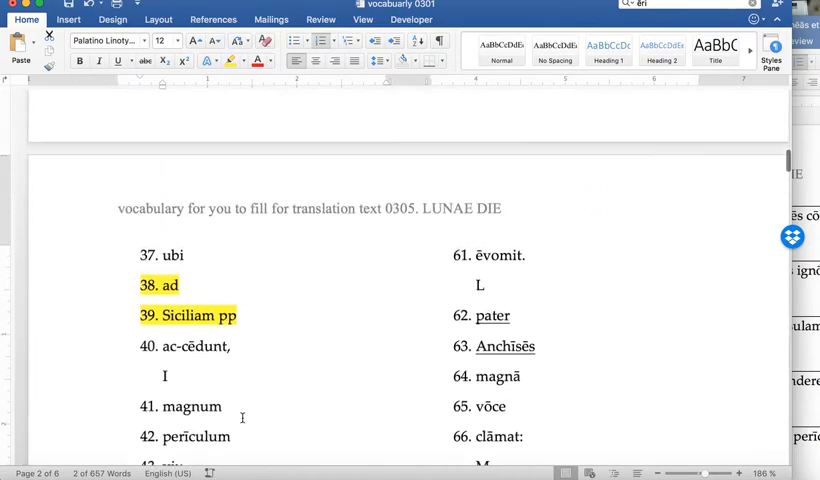
pyautogui.scroll(-3)
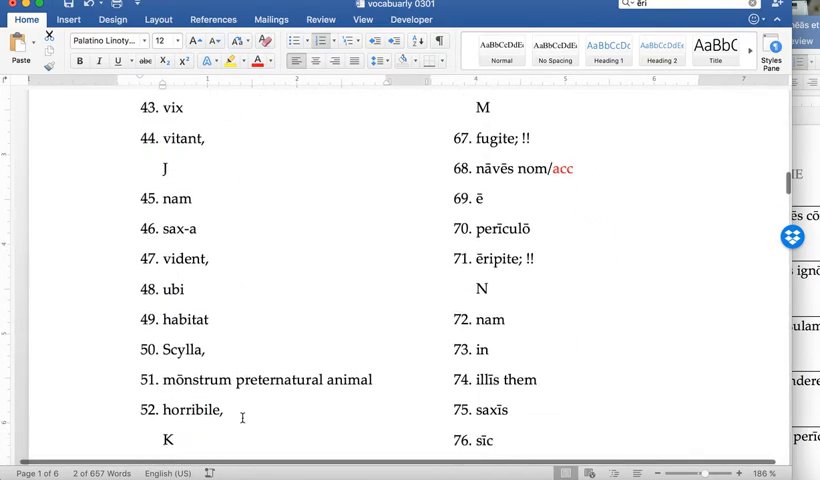
pyautogui.scroll(-3)
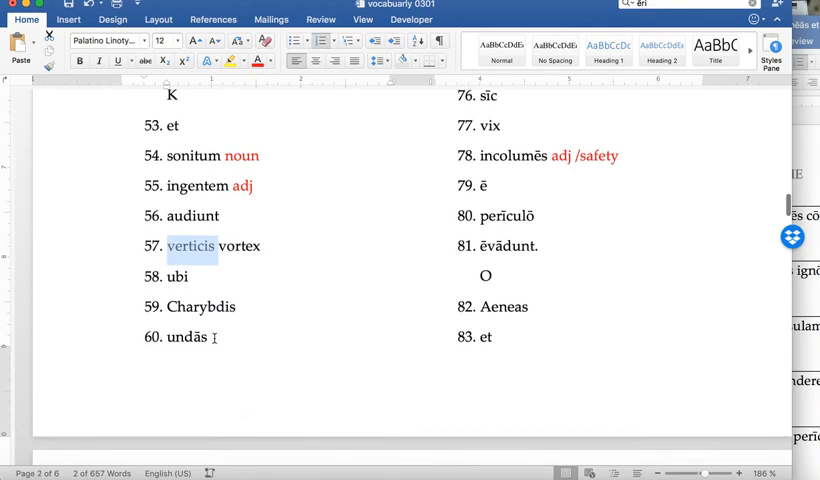
pyautogui.doubleClick(181, 277)
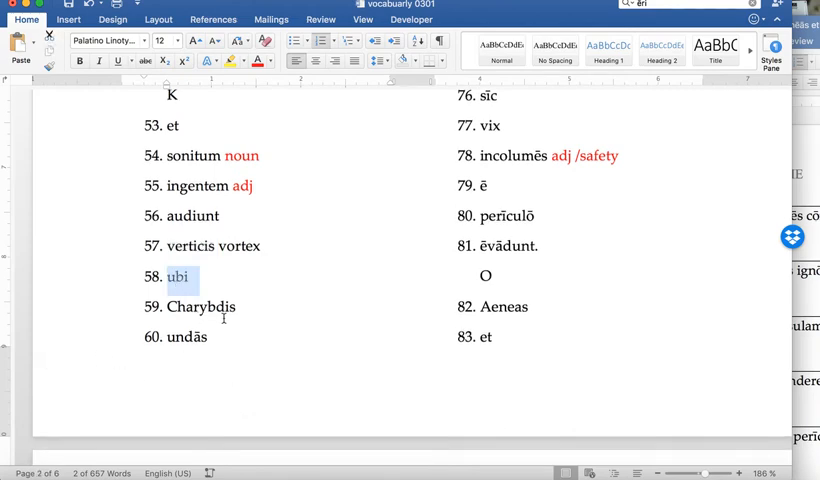
pyautogui.moveTo(210, 360)
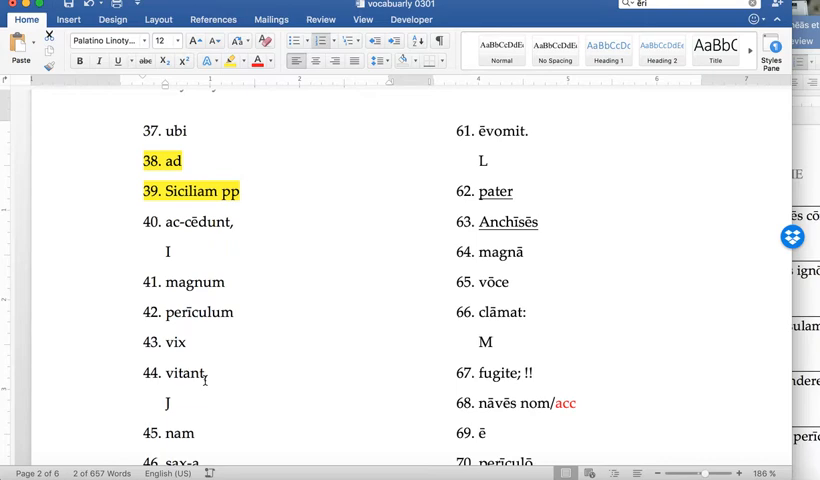
pyautogui.moveTo(478, 280)
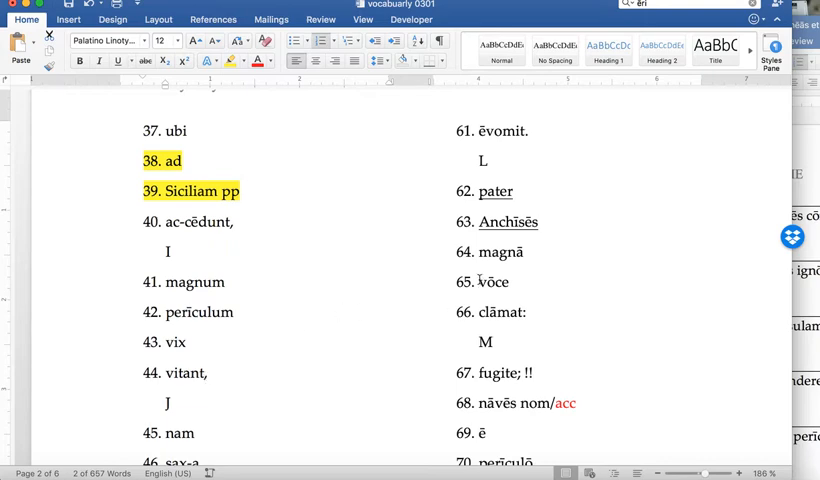
pyautogui.doubleClick(500, 312)
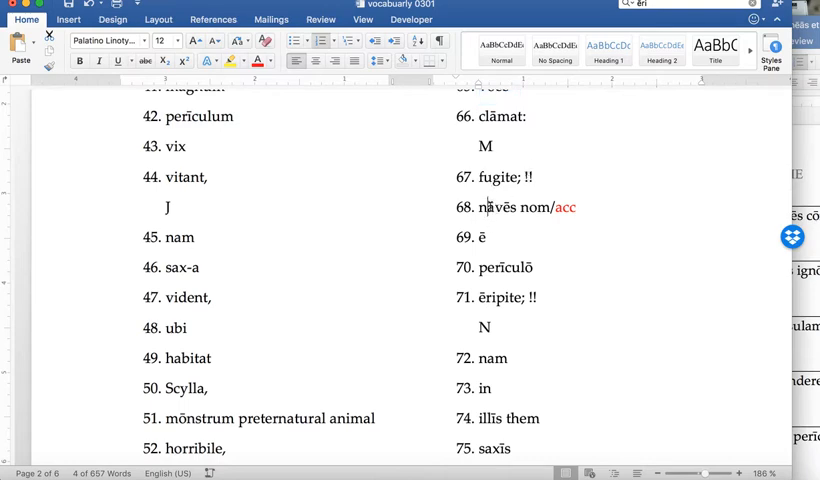
pyautogui.doubleClick(497, 207)
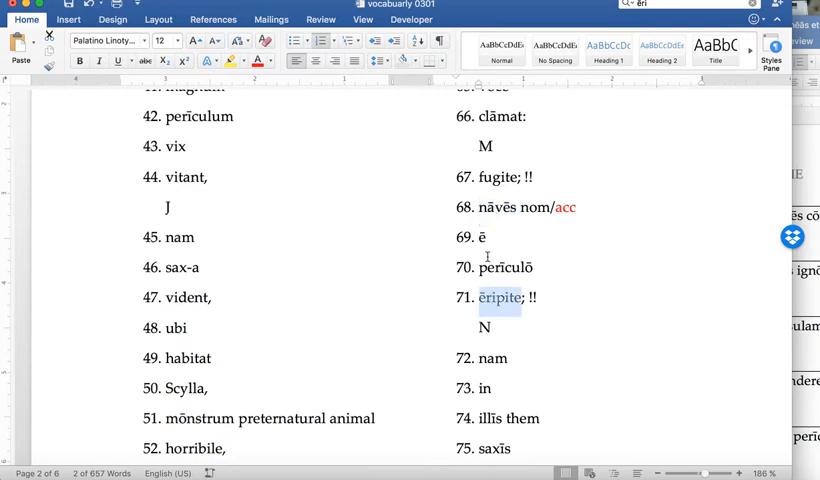
pyautogui.moveTo(535, 282)
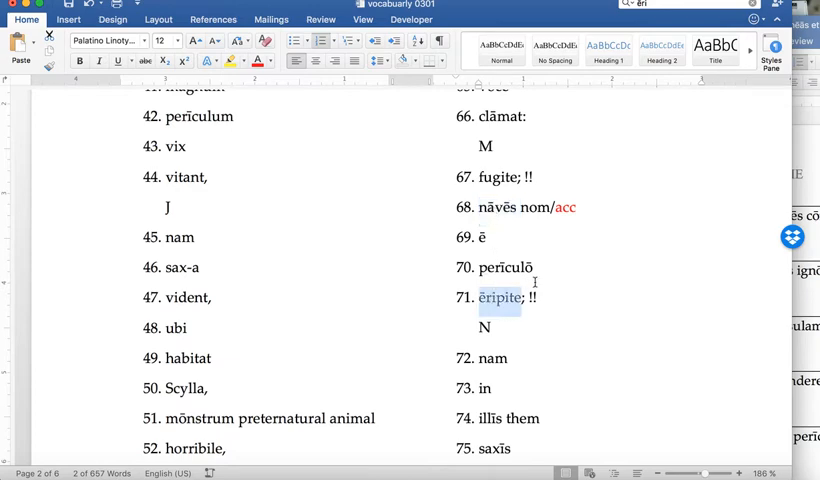
pyautogui.scroll(-3)
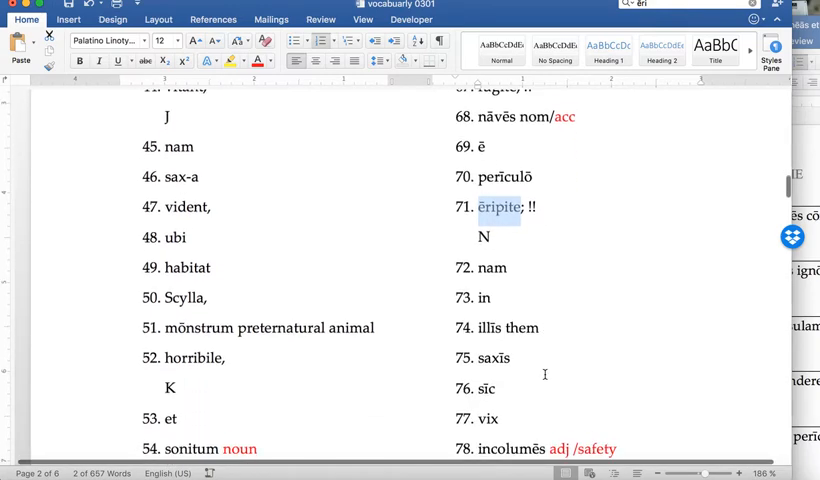
pyautogui.scroll(-3)
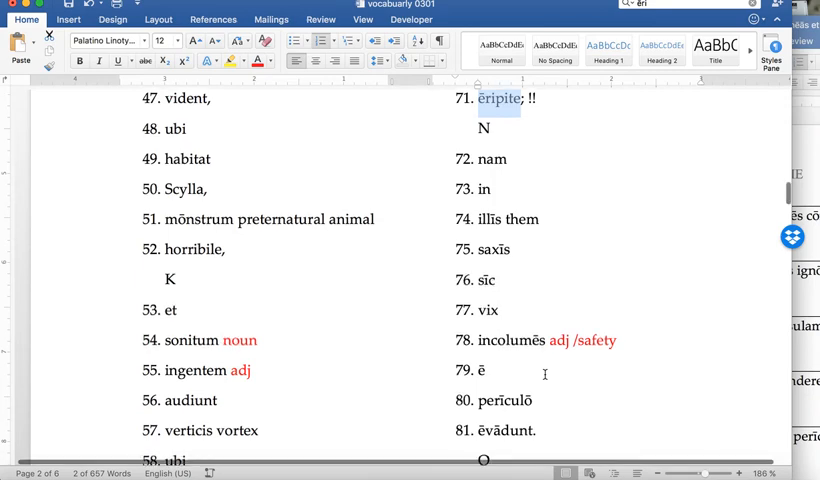
pyautogui.scroll(-3)
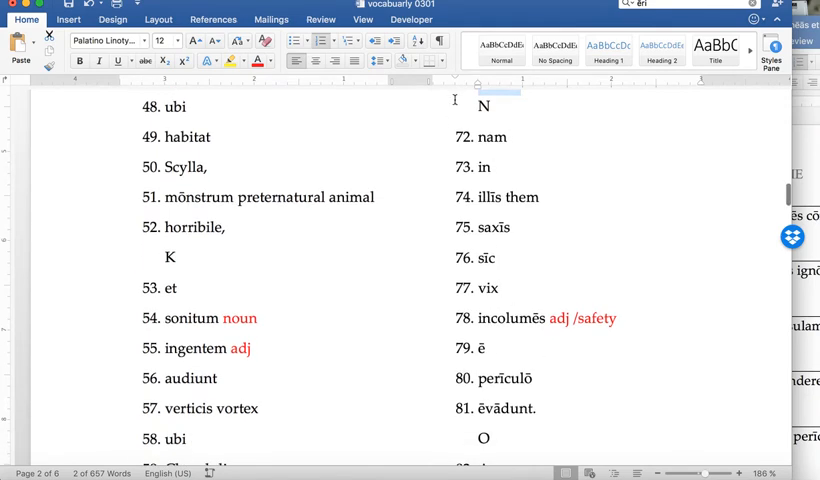
pyautogui.doubleClick(498, 137)
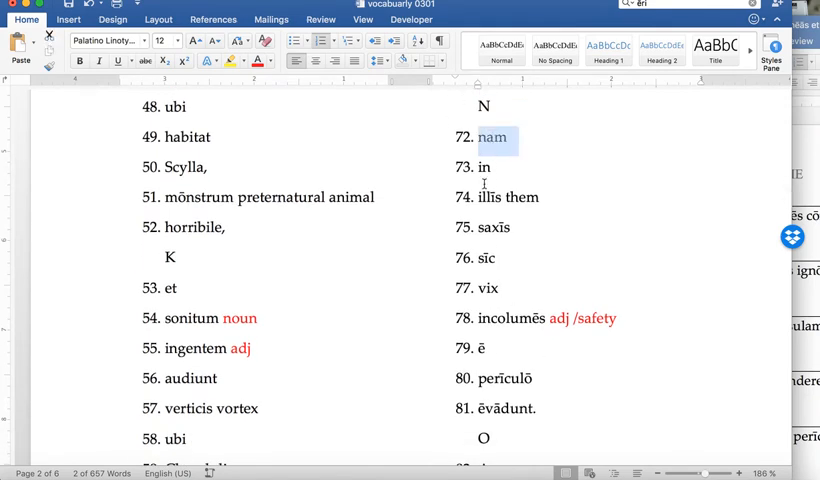
# Highlight entries 73–75 (in, illīs, saxīs) yellow and unhighlight entries 76–77
pyautogui.doubleClick(499, 228)
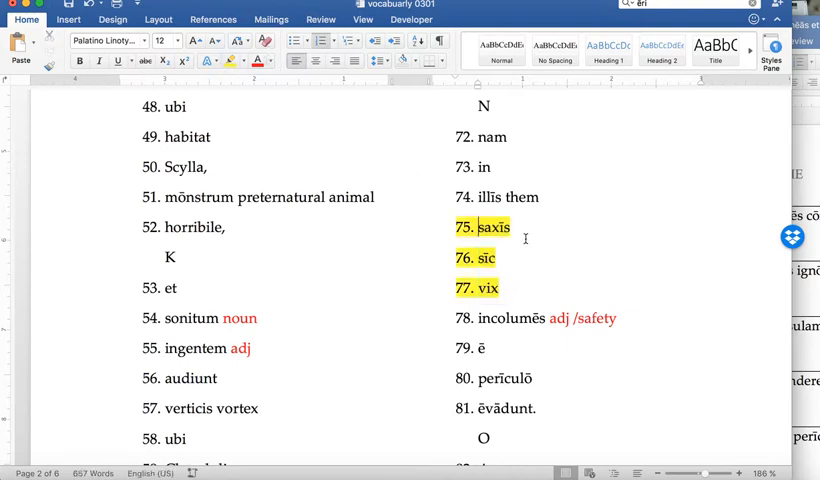
pyautogui.moveTo(479, 167); pyautogui.dragTo(549, 197)
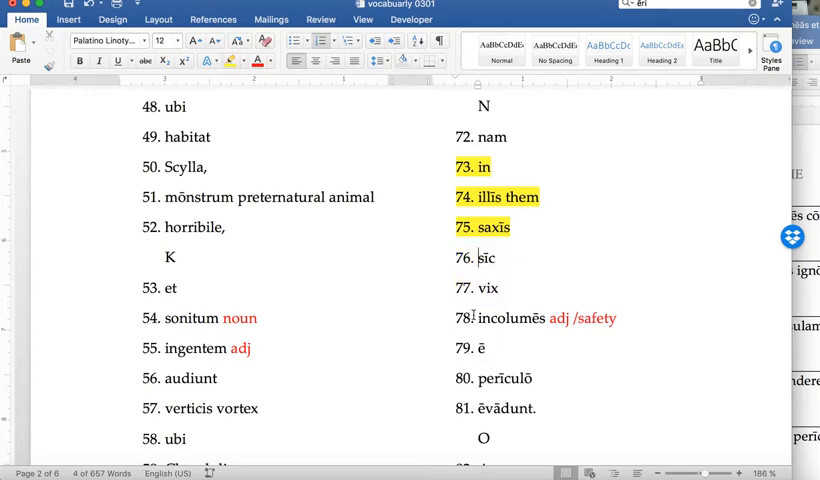
pyautogui.doubleClick(490, 288)
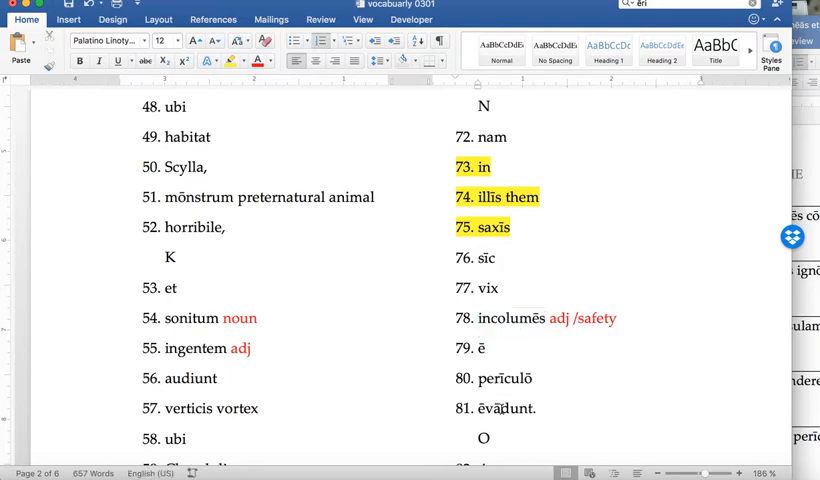
pyautogui.click(496, 408)
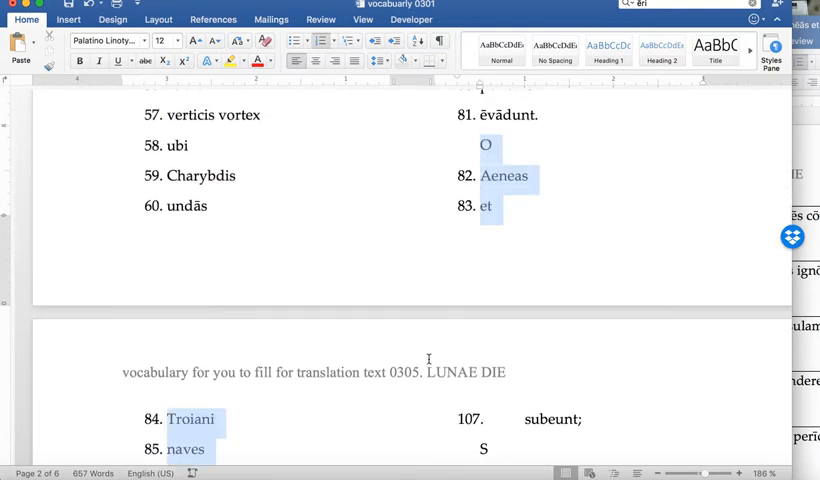
# Delete the duplicated page-two entries so the list totals 501 words over five pages
pyautogui.scroll(-3)
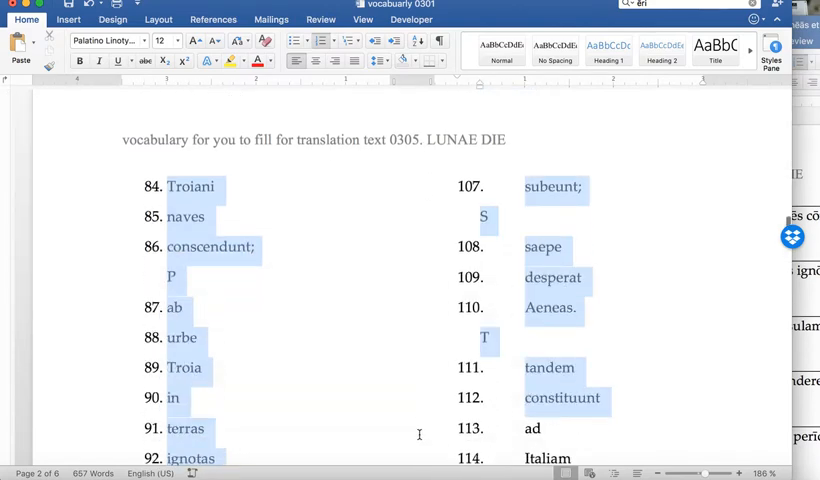
pyautogui.scroll(-3)
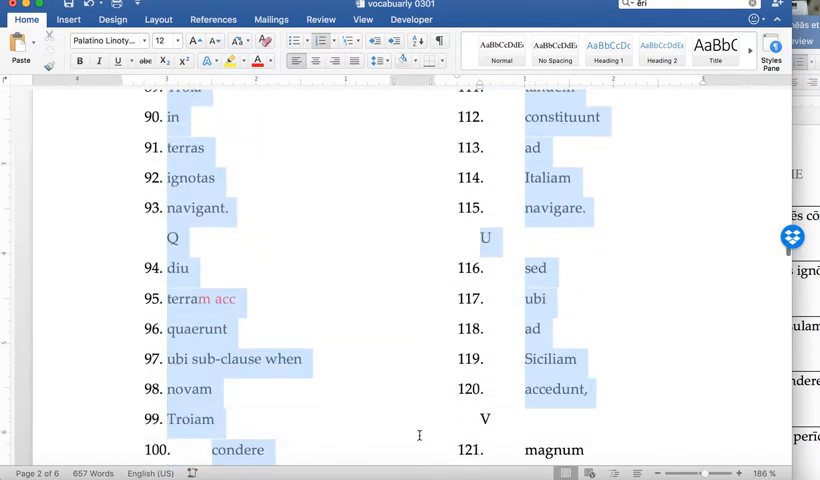
pyautogui.scroll(-3)
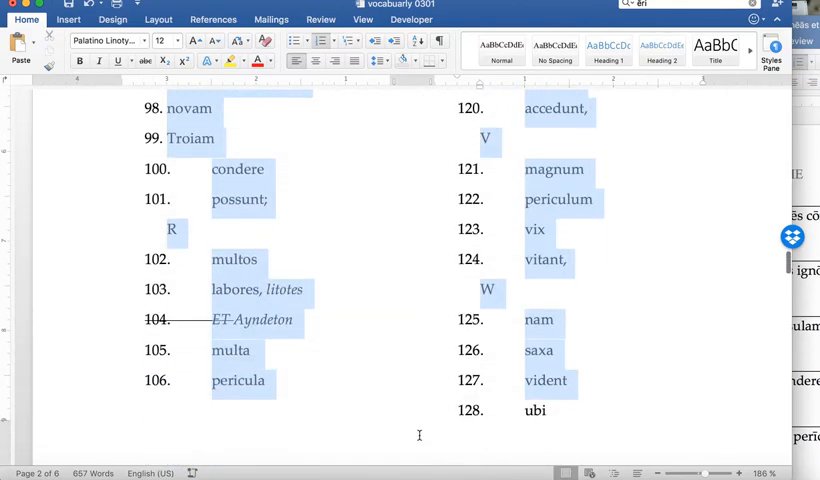
pyautogui.scroll(-3)
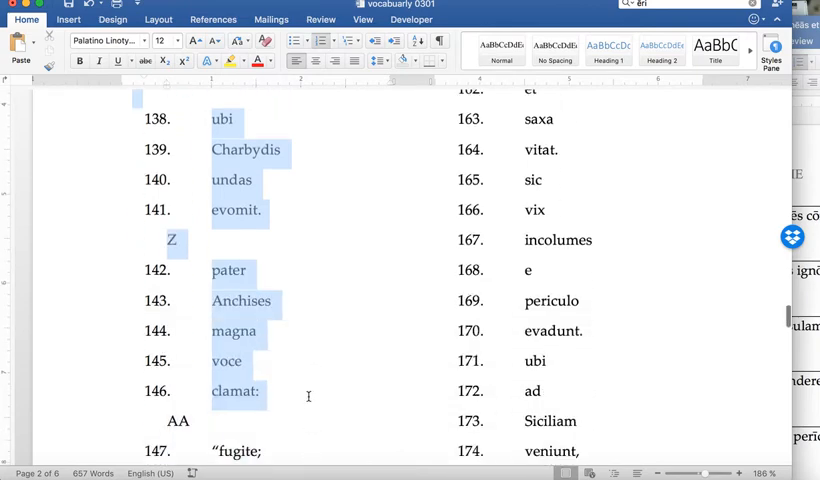
pyautogui.scroll(-3)
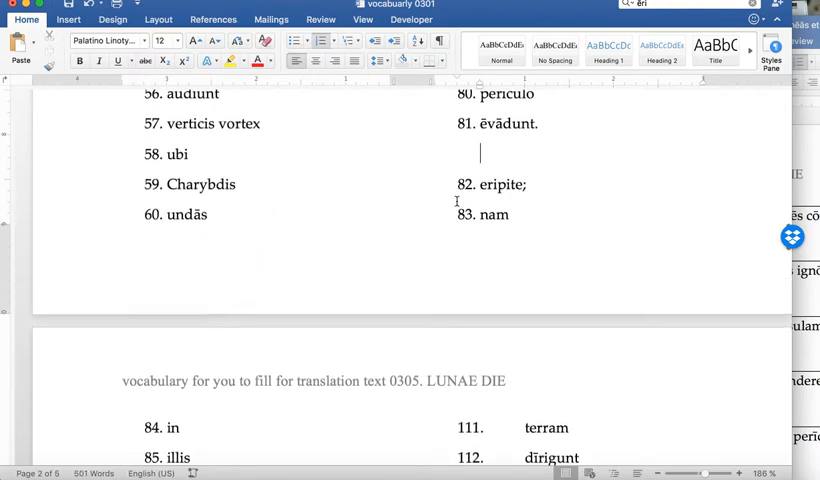
pyautogui.scroll(-3)
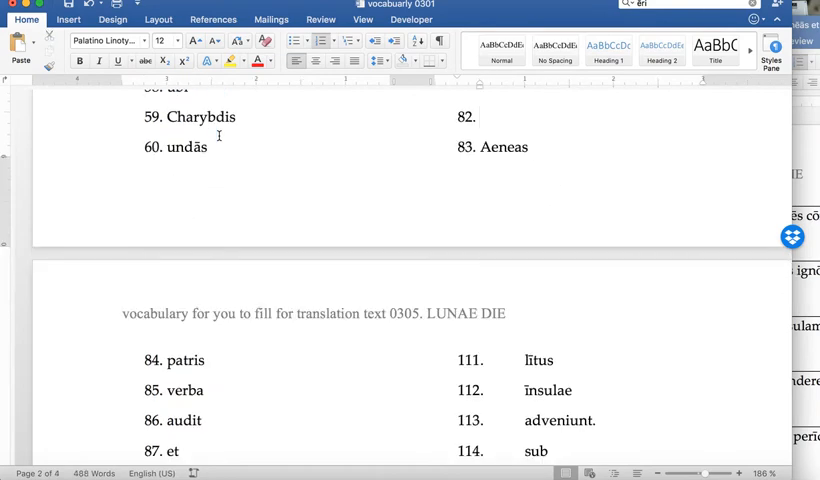
# Mark entries 91–94 (vix, incolumes, e, periculo) with yellow highlighting
pyautogui.doubleClick(504, 147)
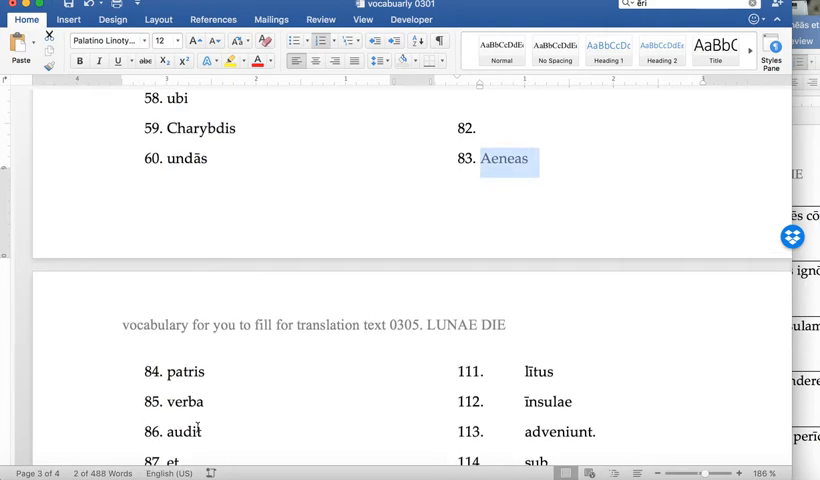
pyautogui.scroll(-3)
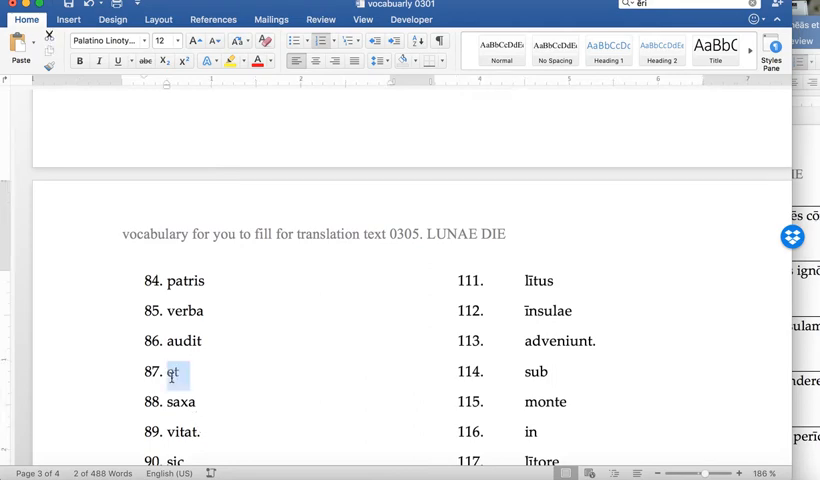
pyautogui.doubleClick(180, 401)
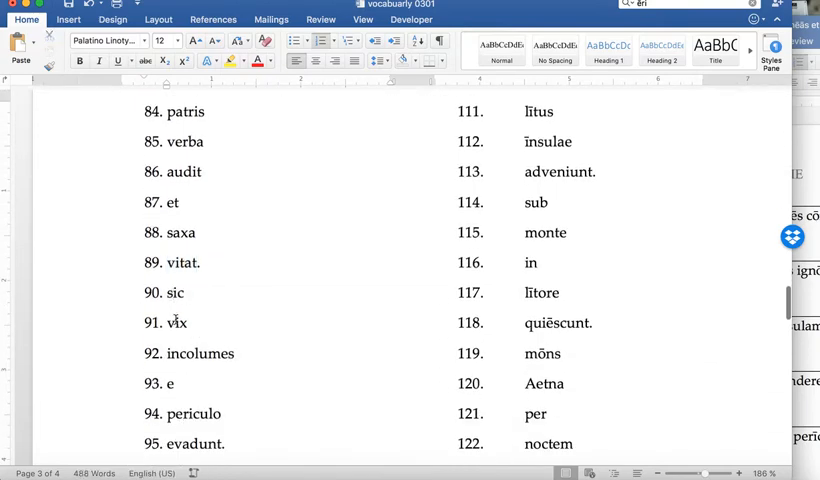
pyautogui.doubleClick(175, 323)
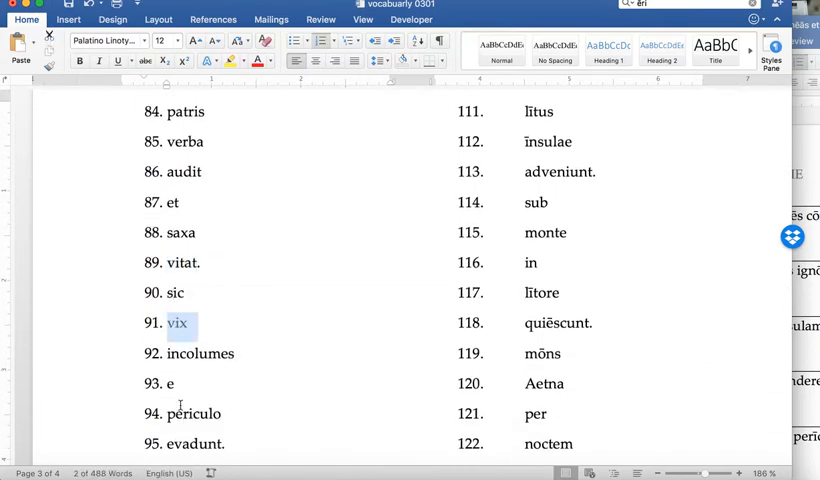
pyautogui.click(224, 413)
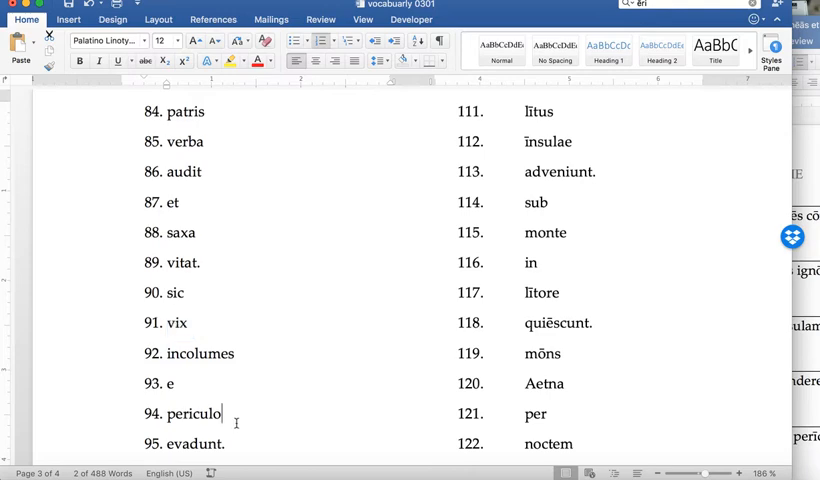
pyautogui.moveTo(153, 323); pyautogui.dragTo(227, 414)
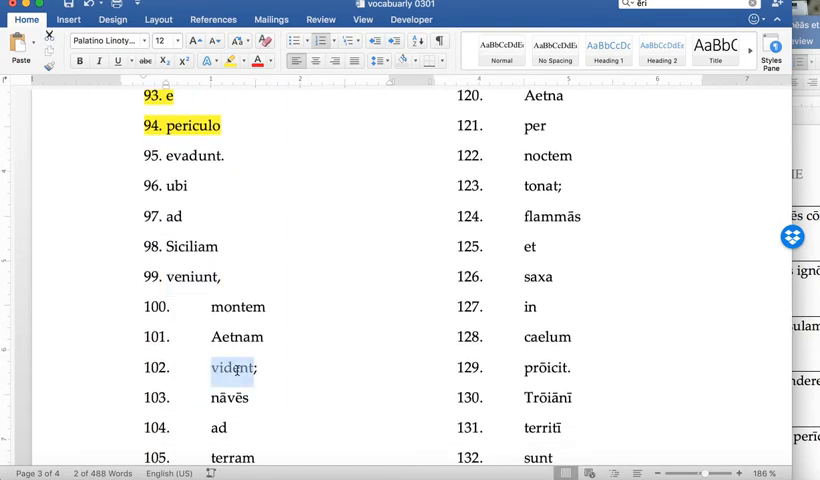
# Add the gloss 'ETNA' after Aetnam in entry 101
pyautogui.doubleClick(238, 307)
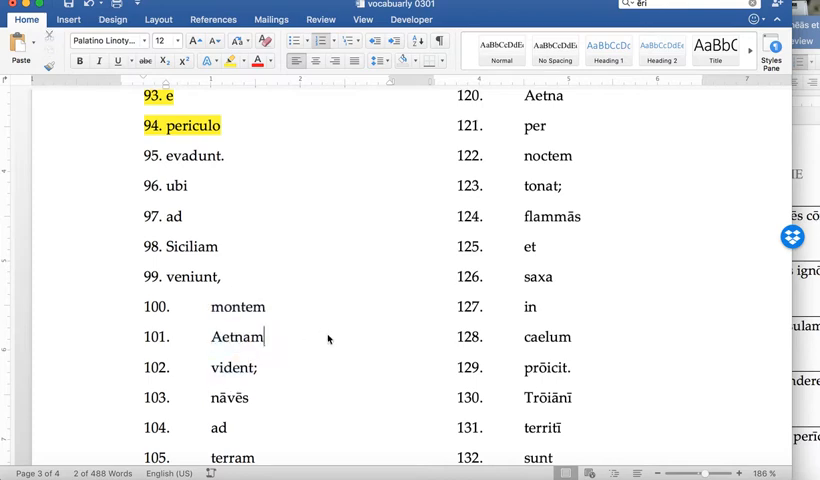
pyautogui.write('ETN')
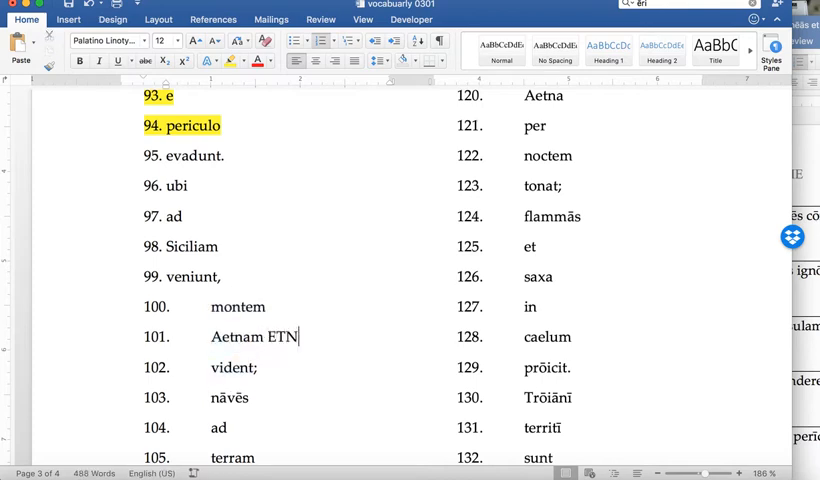
pyautogui.write('A')
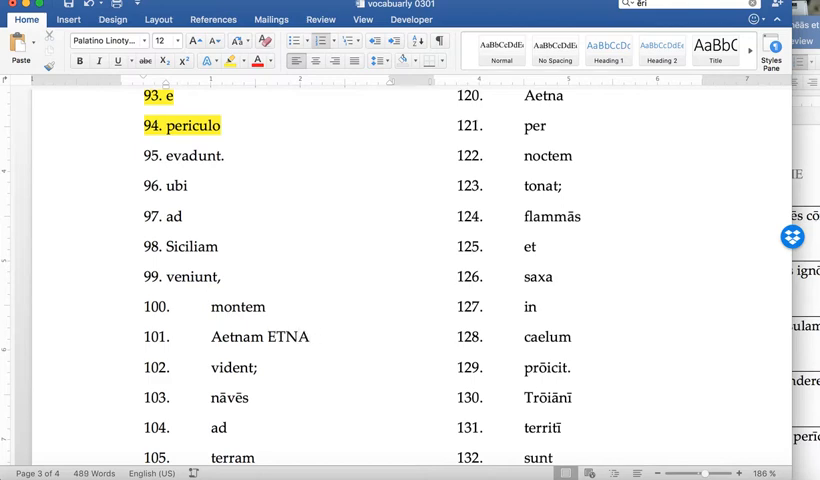
pyautogui.click(311, 337)
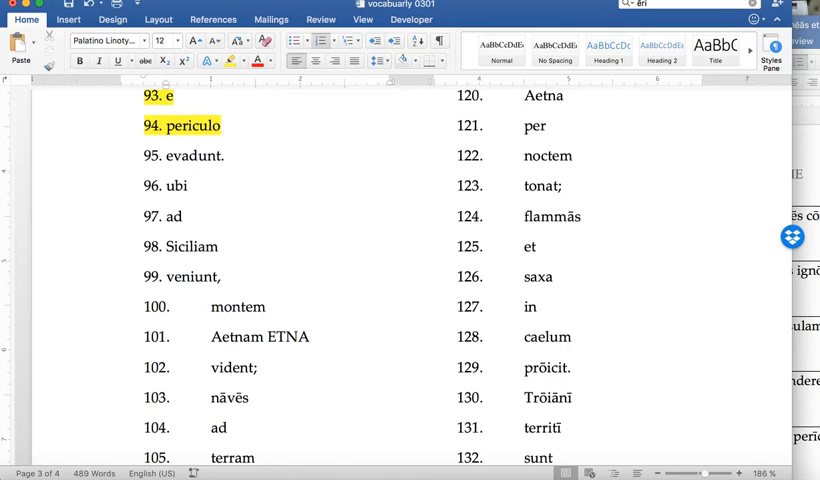
pyautogui.scroll(-3)
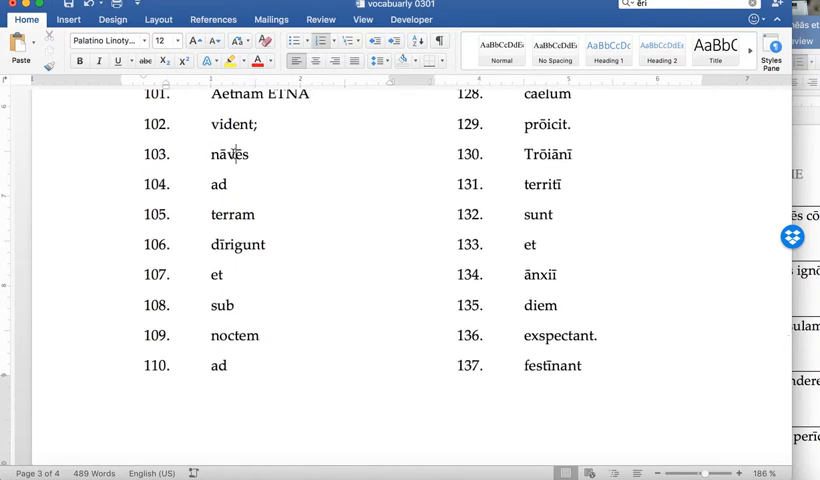
pyautogui.doubleClick(228, 154)
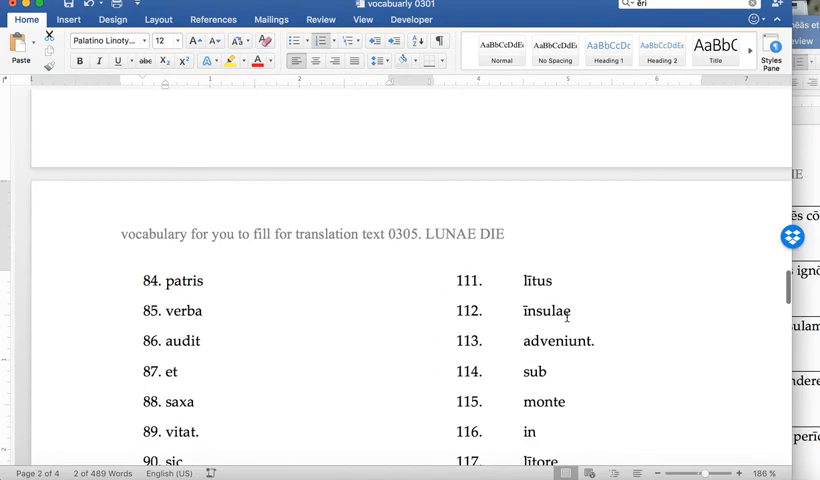
# Type the meanings 'at' after sub in entry 108 and 'night' after noctem
pyautogui.scroll(-3)
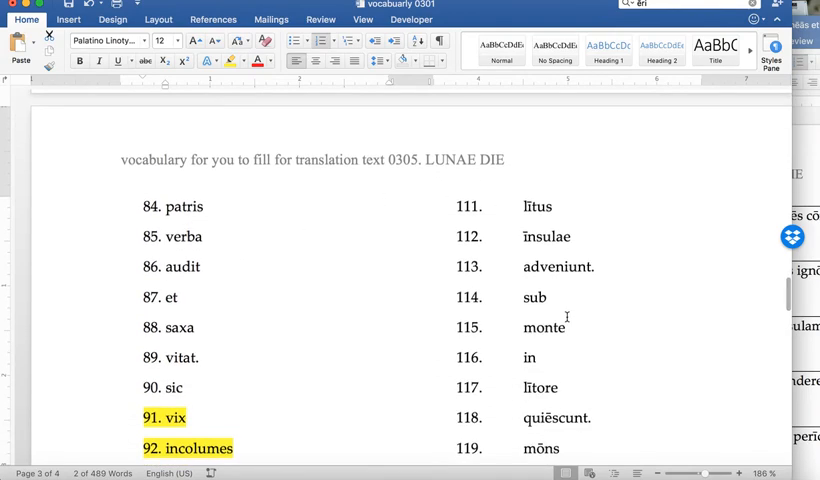
pyautogui.scroll(-3)
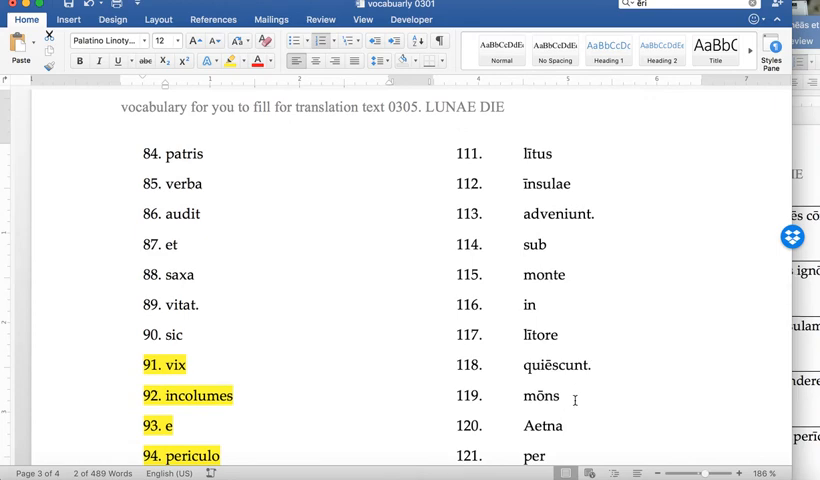
pyautogui.scroll(-3)
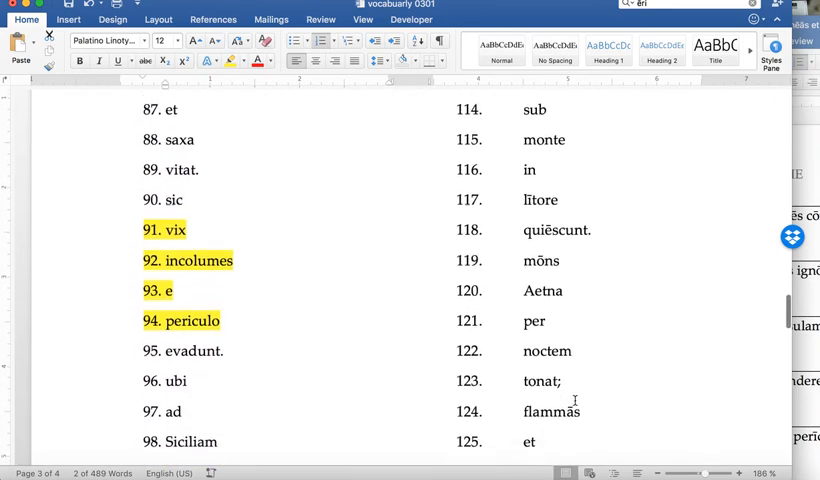
pyautogui.scroll(-3)
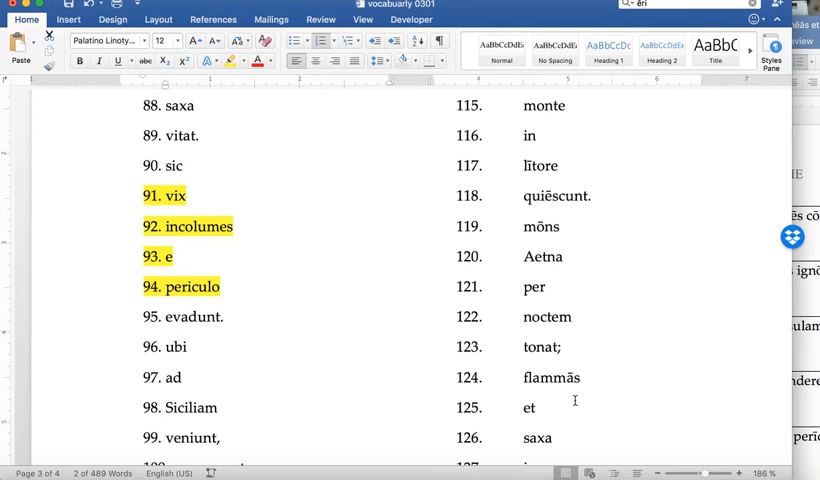
pyautogui.scroll(-3)
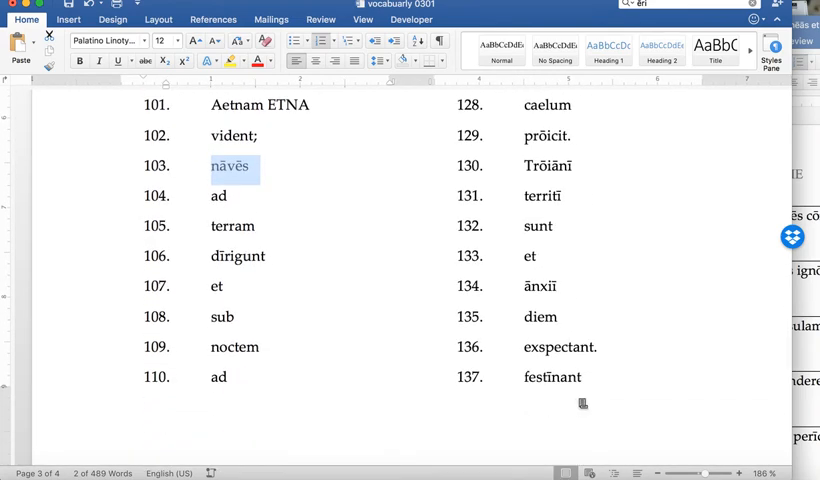
pyautogui.moveTo(254, 287)
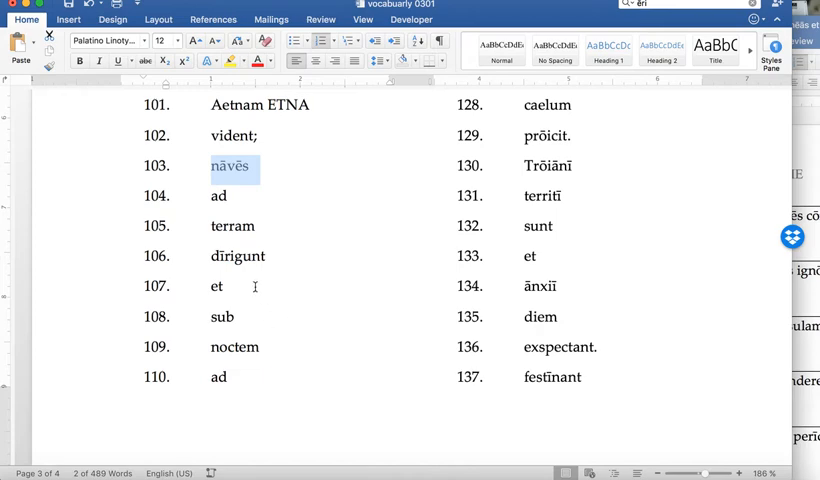
pyautogui.click(232, 317)
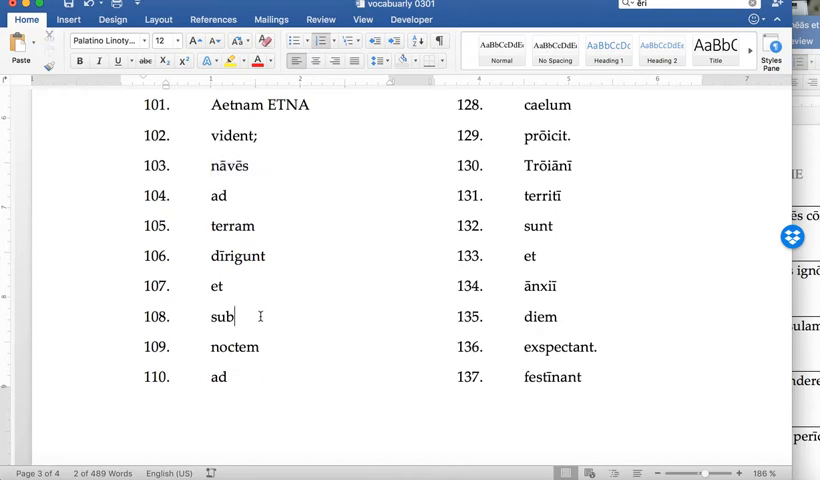
pyautogui.write('st')
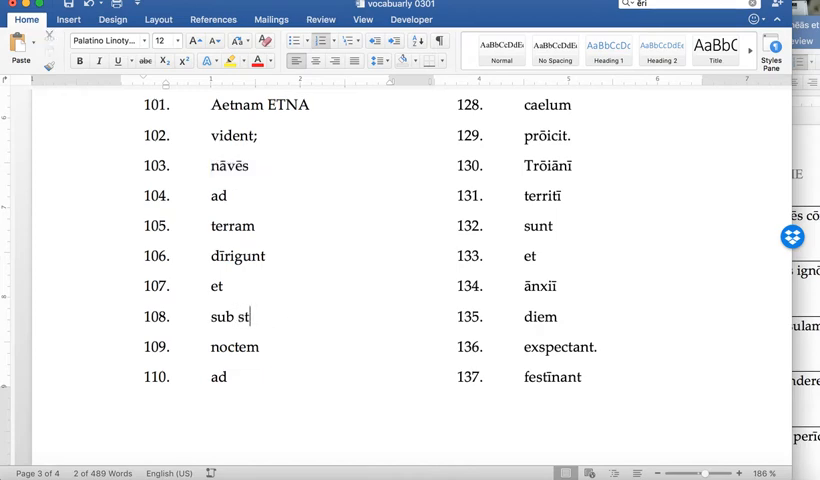
pyautogui.write('at')
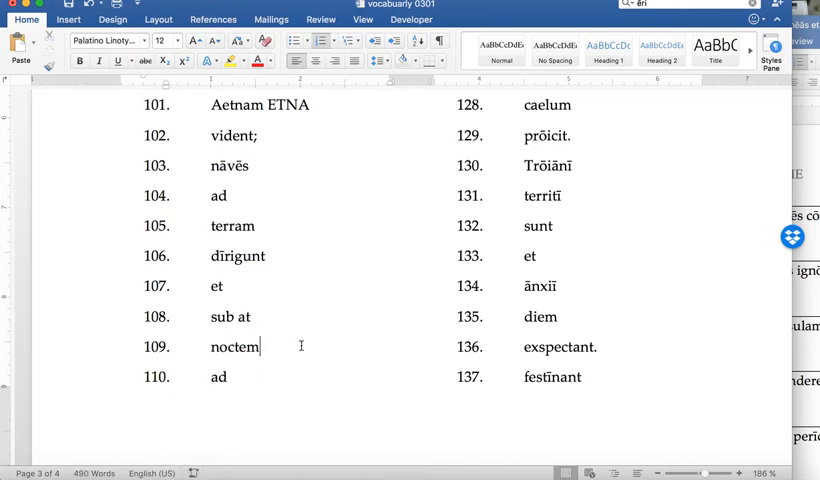
pyautogui.write('night')
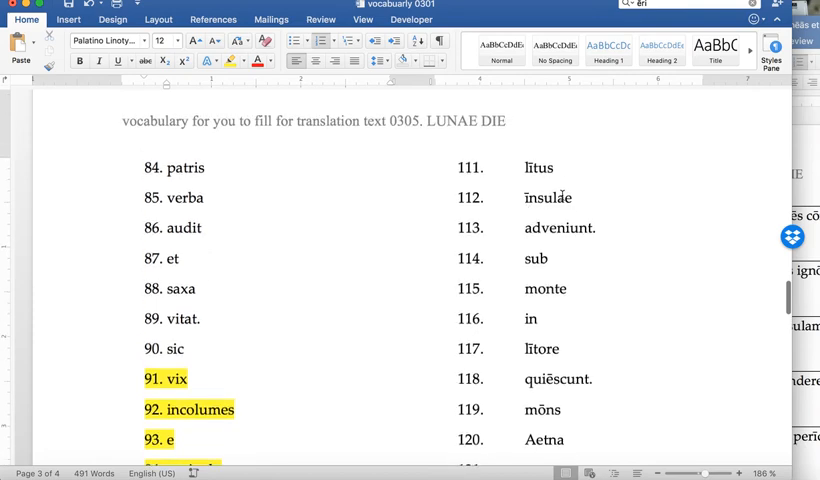
# Gloss lītus as 'near shore' and īnsulae as 'of the isle'
pyautogui.write('nea')
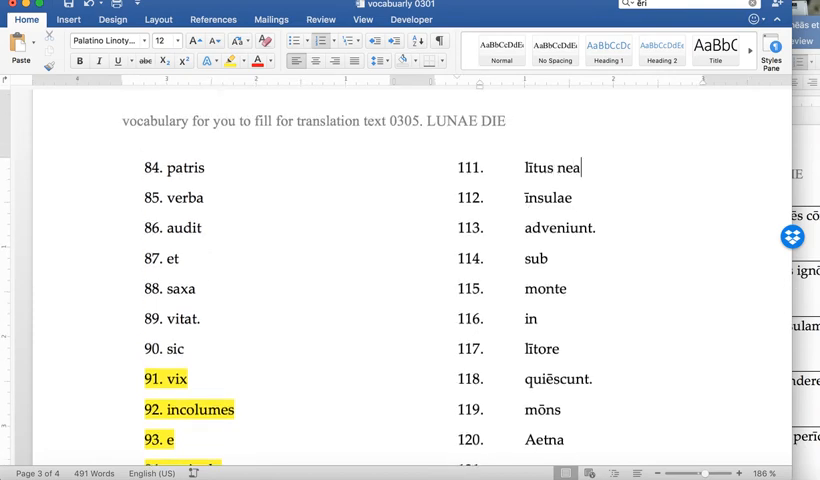
pyautogui.write('r shore')
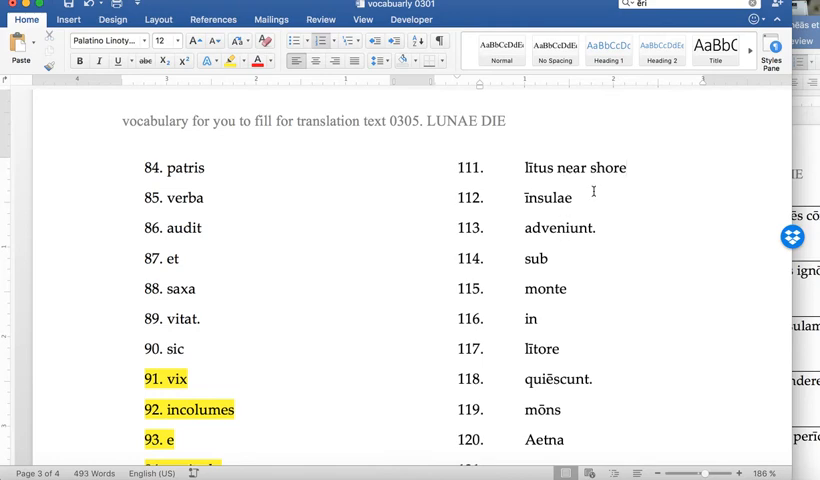
pyautogui.write('of the i')
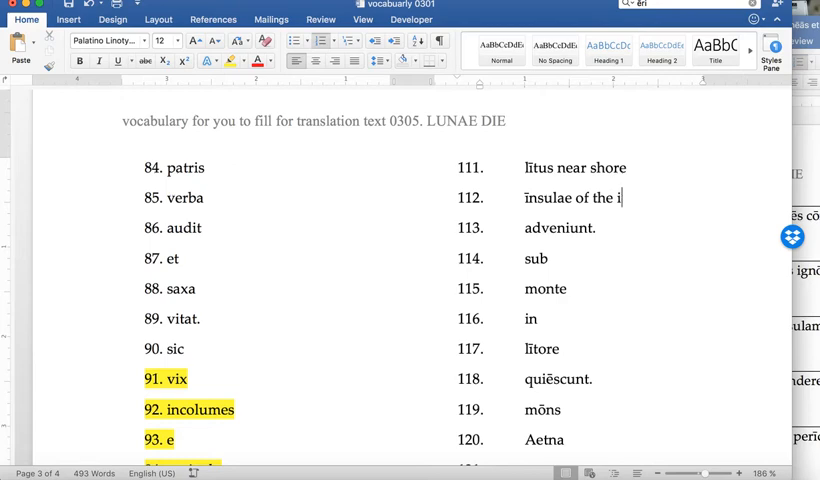
pyautogui.write('sle')
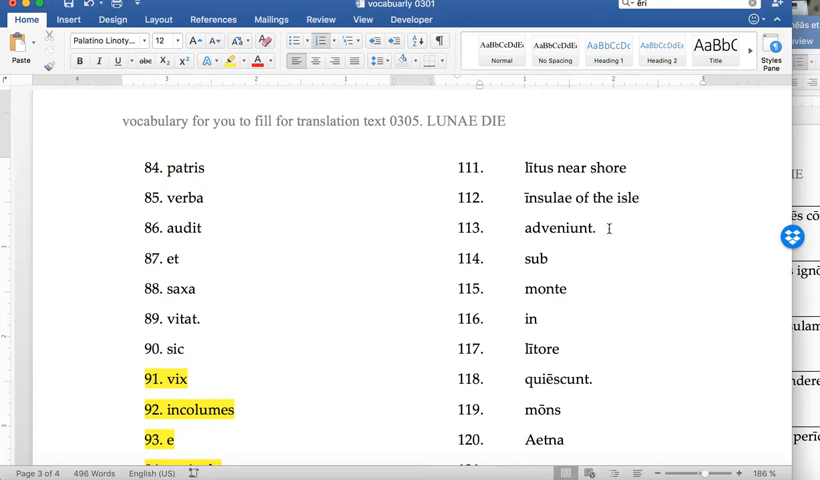
# Check monte, quiēscunt and the other right-column entries down to 134
pyautogui.scroll(-3)
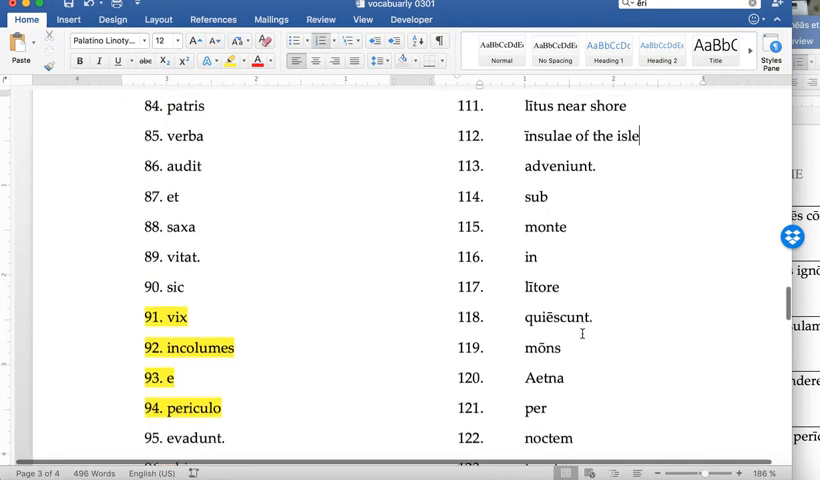
pyautogui.scroll(-3)
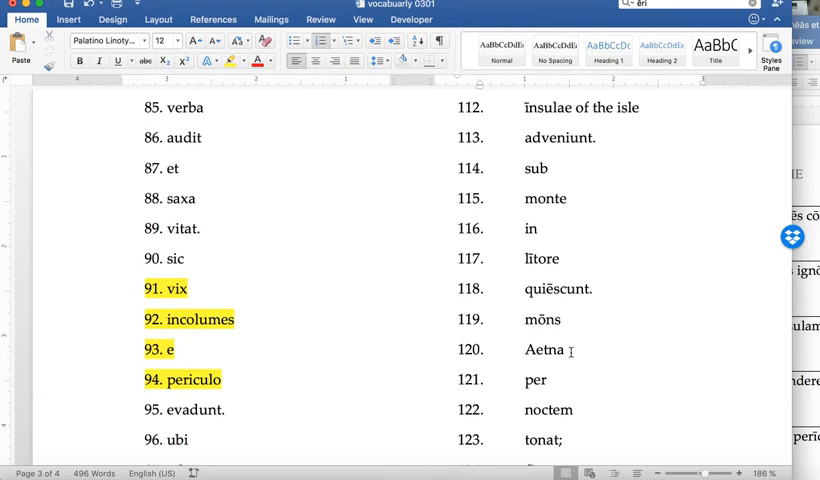
pyautogui.scroll(-3)
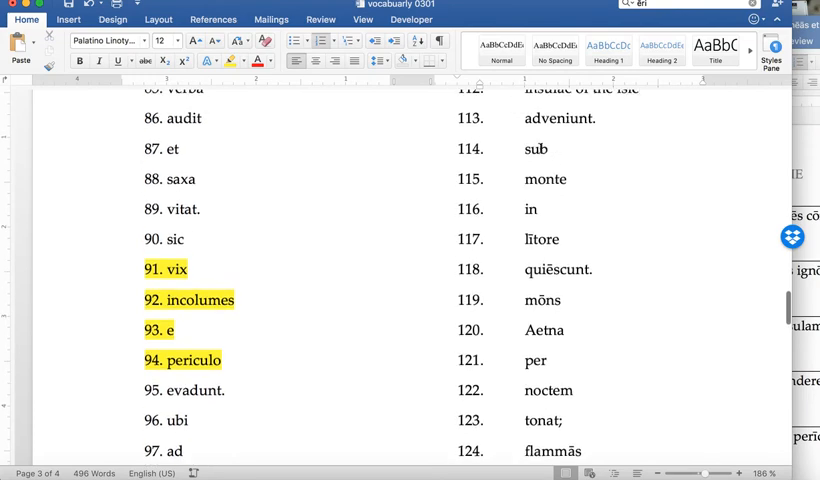
pyautogui.doubleClick(545, 179)
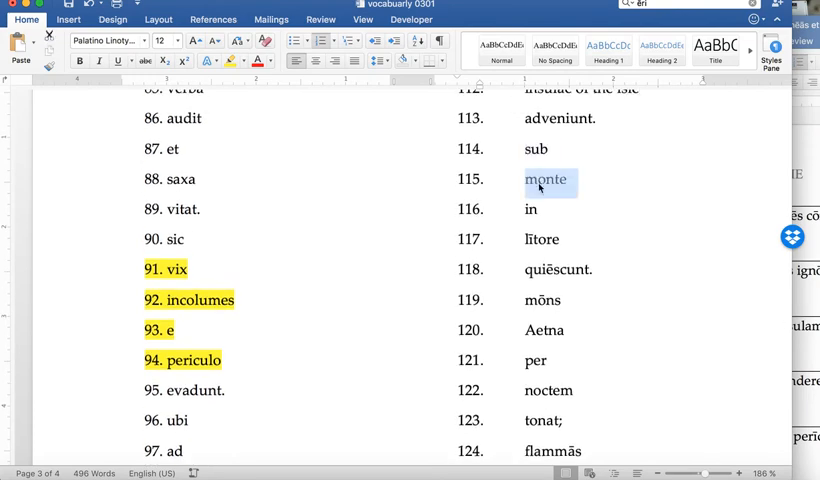
pyautogui.click(535, 239)
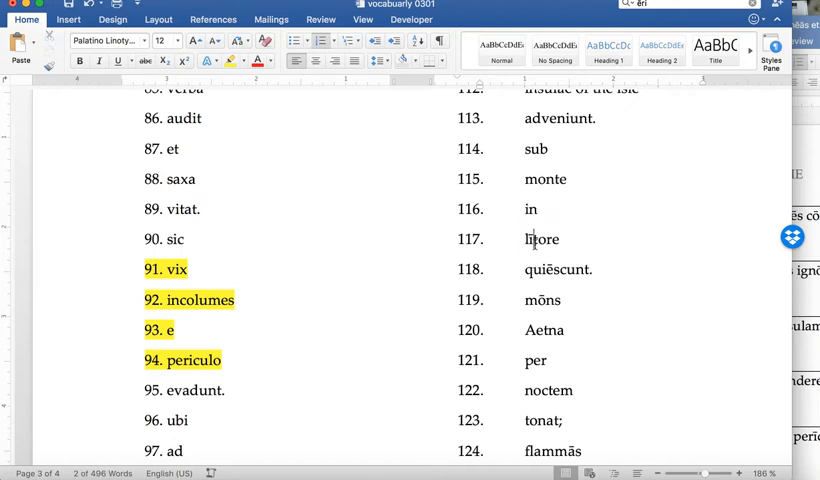
pyautogui.doubleClick(556, 269)
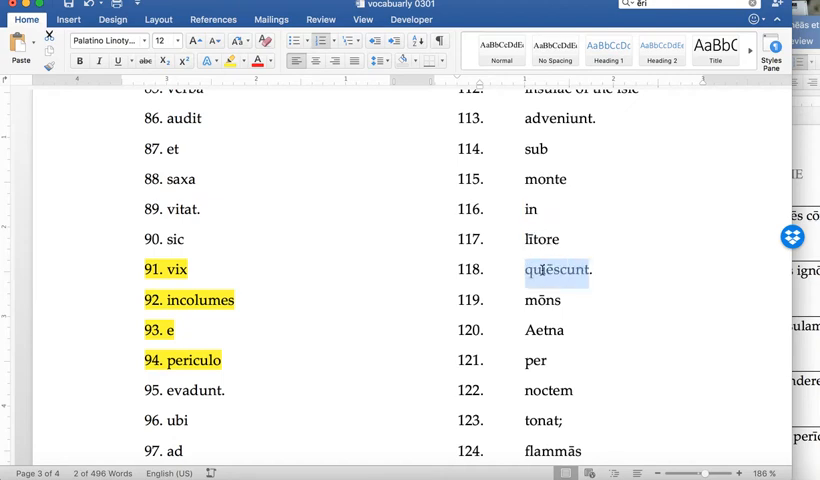
pyautogui.scroll(-3)
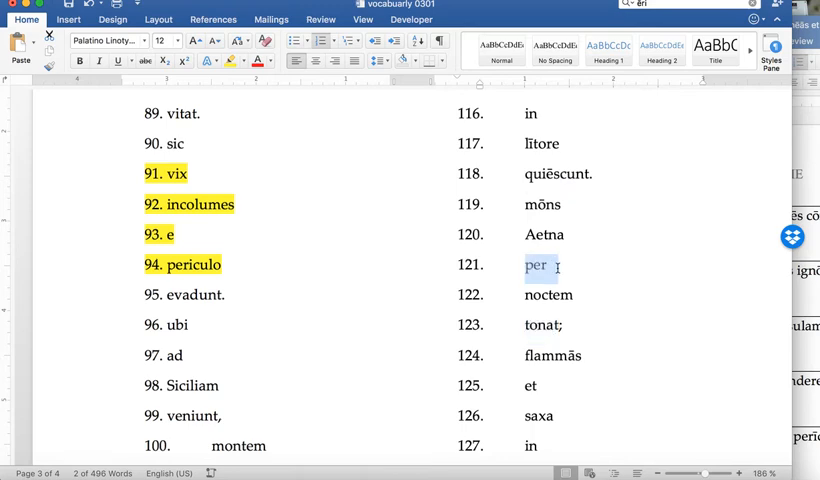
pyautogui.scroll(-3)
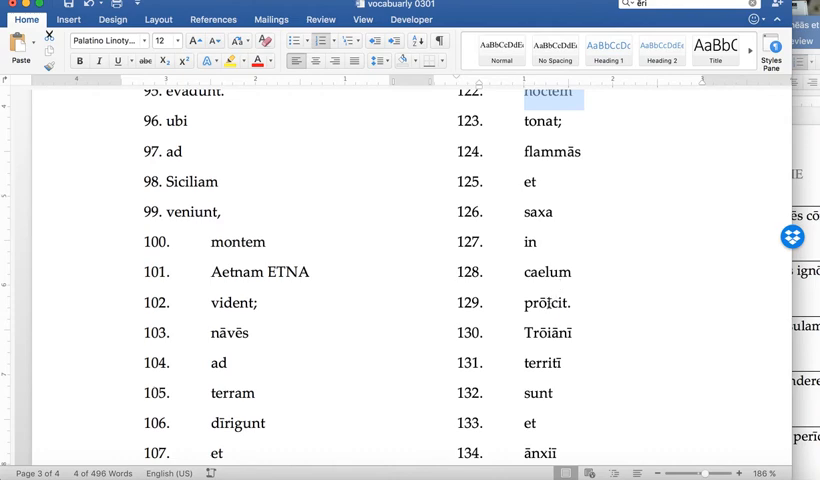
# Type the meaning 'projects' beside entry 129 prōicit., then select entries 127–128
pyautogui.click(573, 303)
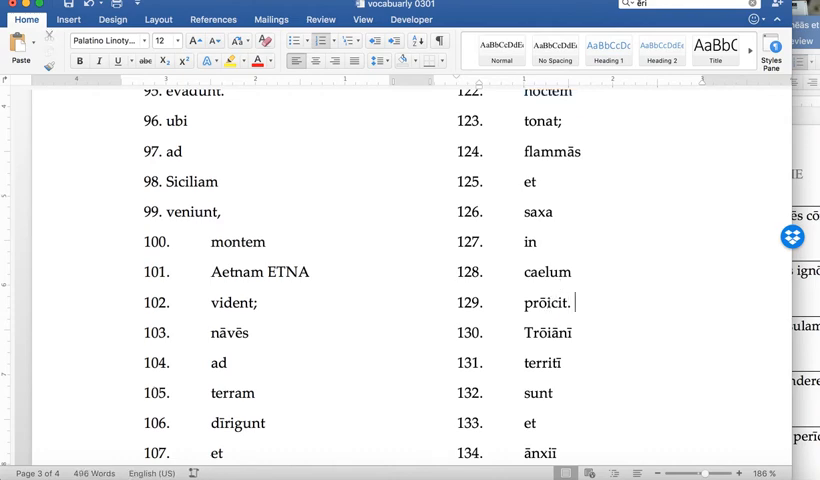
pyautogui.write('porje')
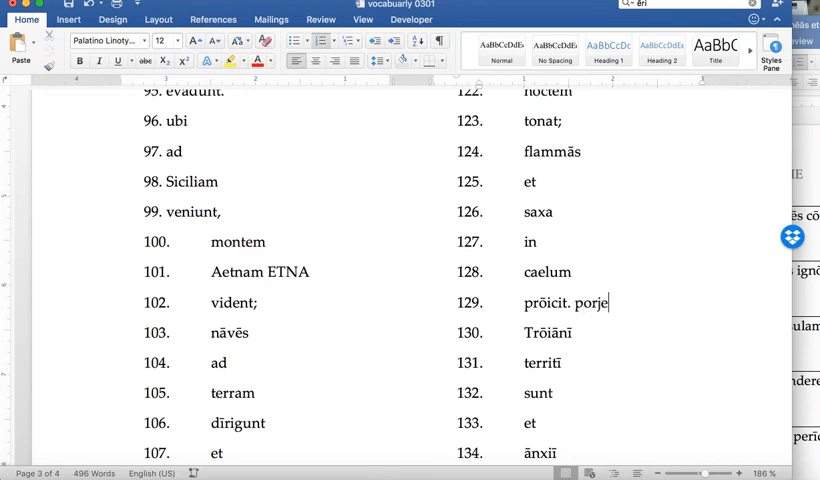
pyautogui.press('backspace')
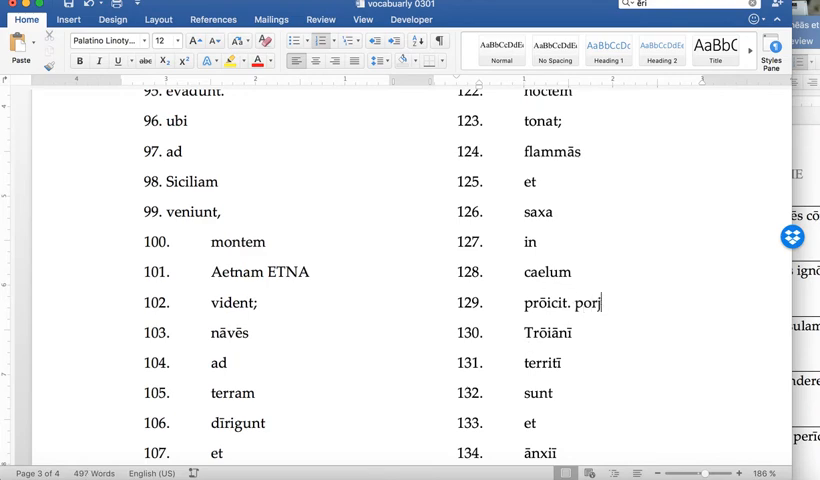
pyautogui.press('backspace')
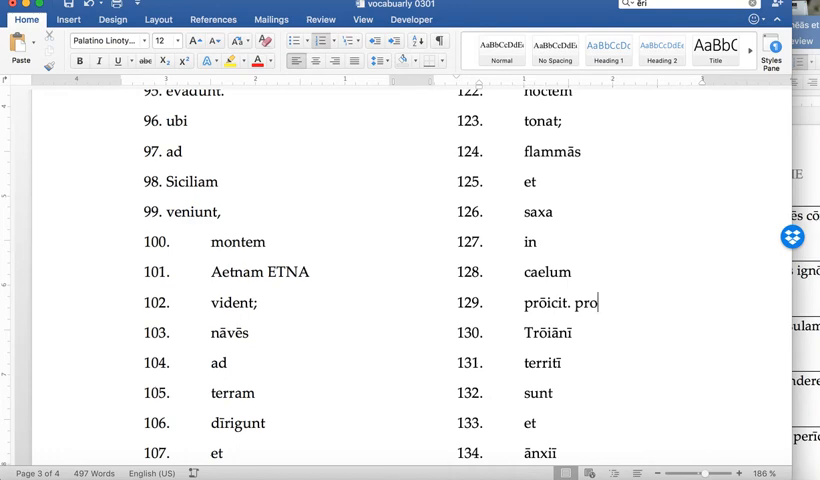
pyautogui.write('jects')
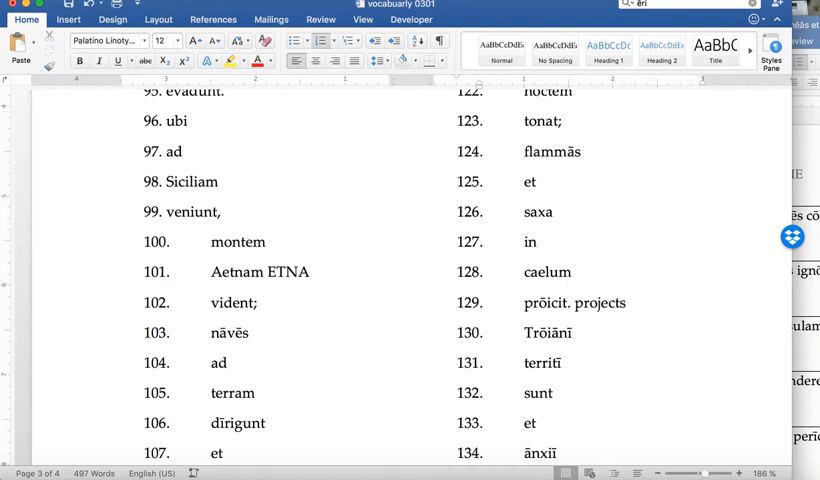
pyautogui.click(626, 303)
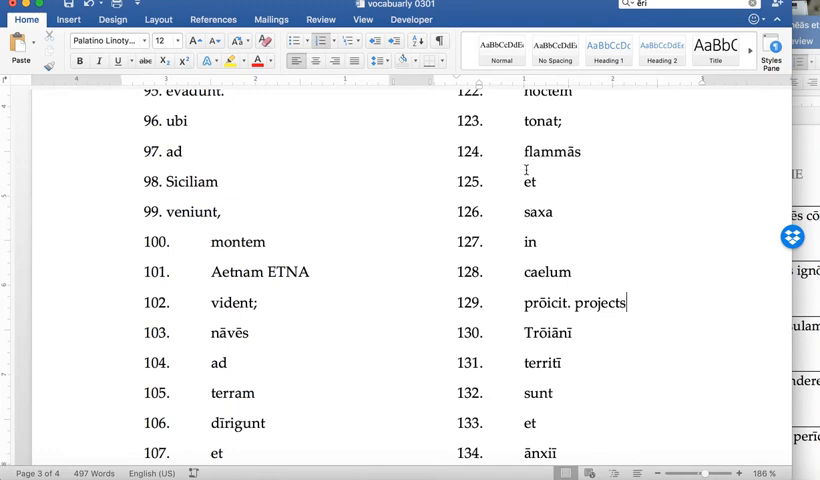
pyautogui.moveTo(520, 151); pyautogui.dragTo(562, 212)
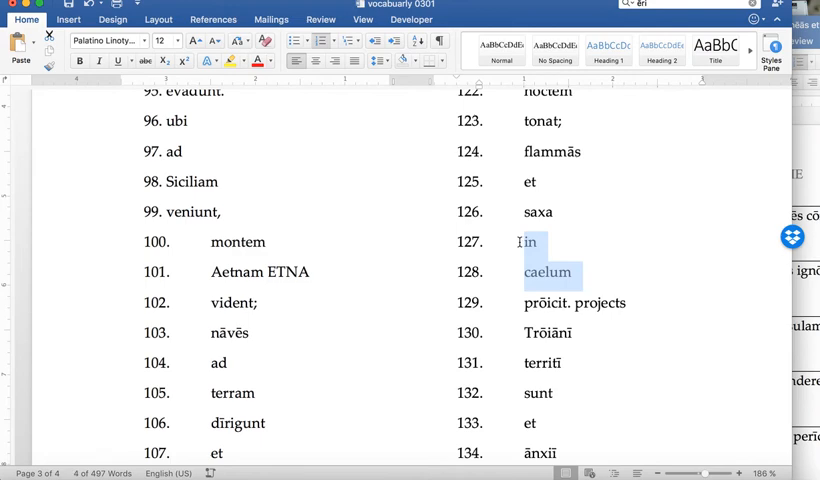
pyautogui.scroll(-3)
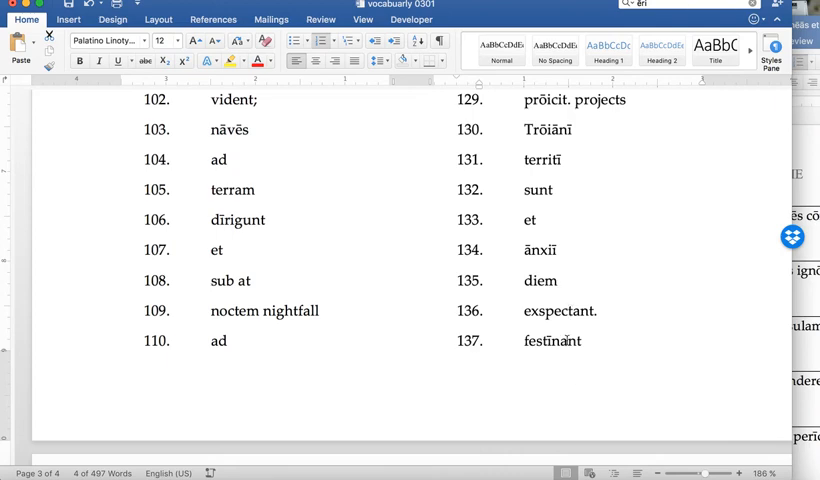
pyautogui.scroll(-3)
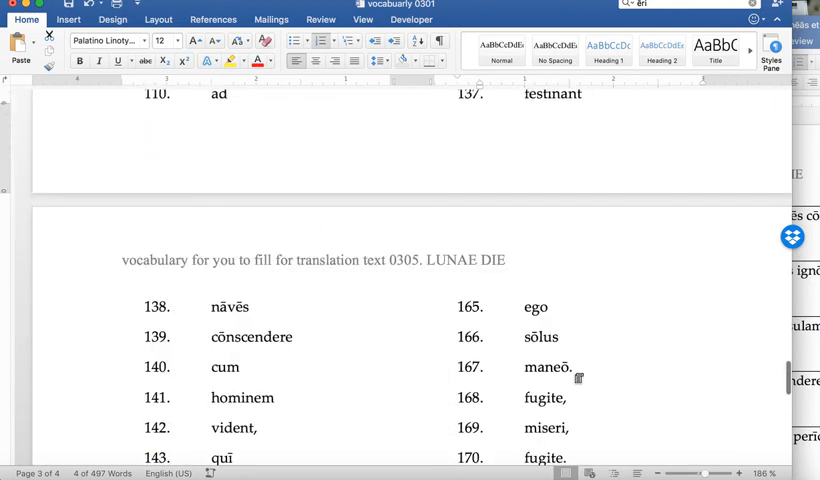
pyautogui.scroll(-3)
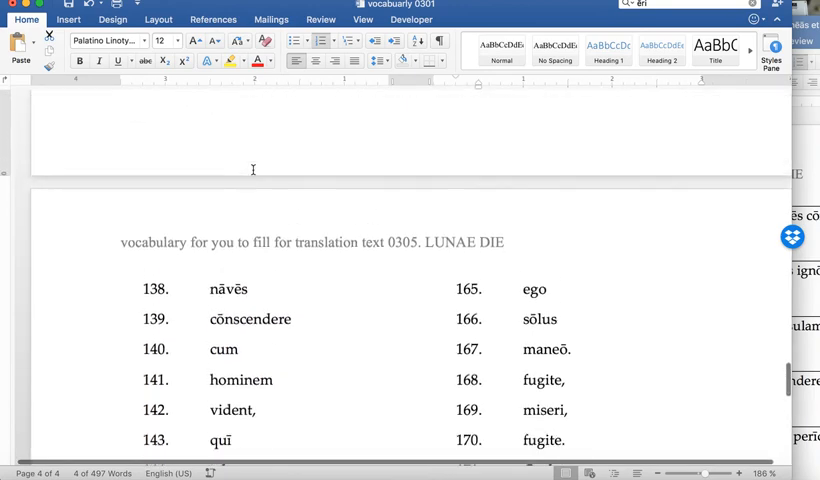
pyautogui.scroll(3)
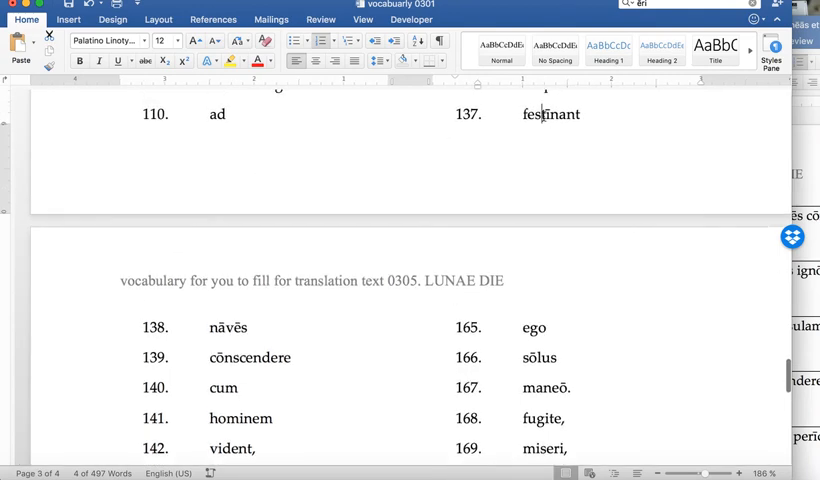
pyautogui.doubleClick(248, 357)
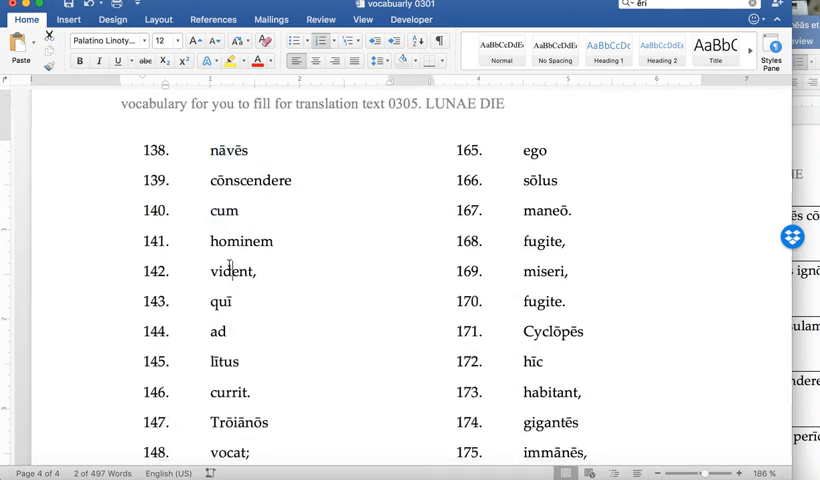
pyautogui.doubleClick(241, 241)
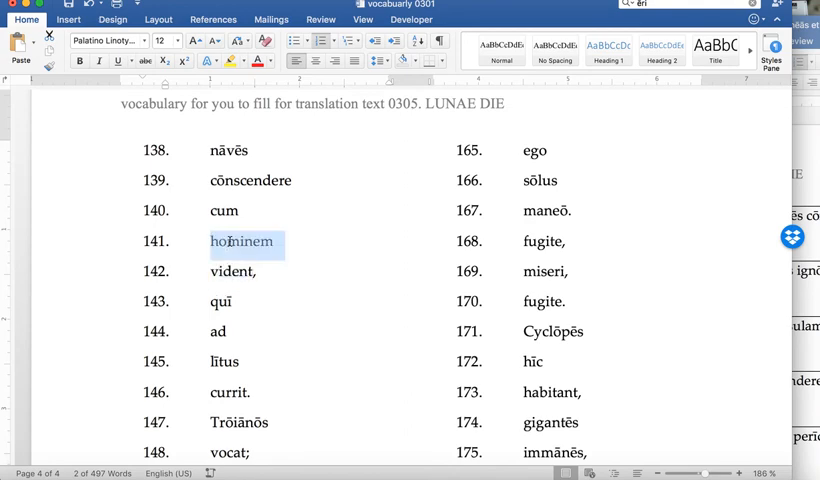
pyautogui.scroll(-3)
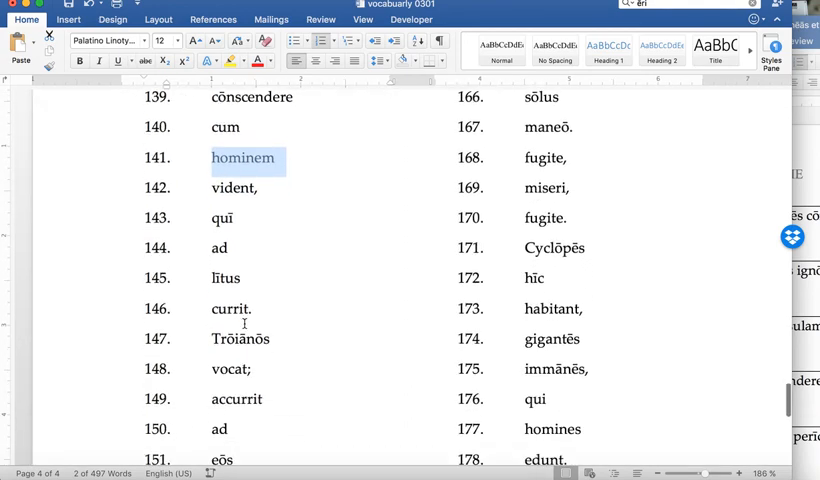
pyautogui.doubleClick(222, 218)
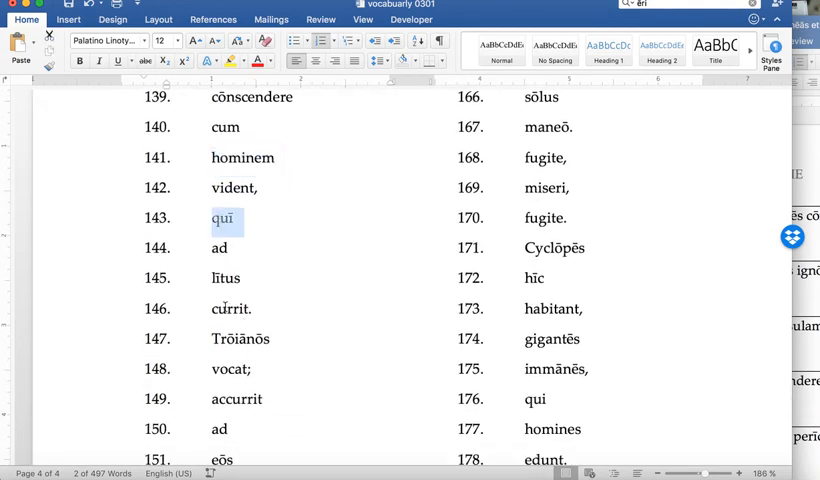
pyautogui.doubleClick(229, 308)
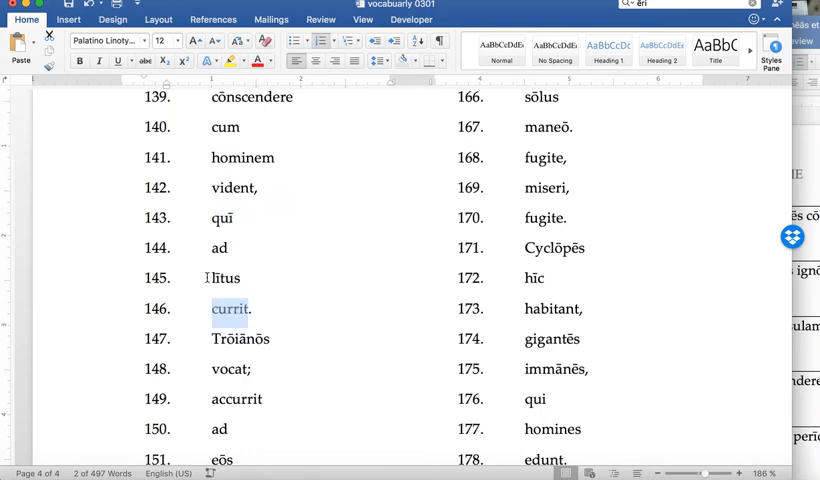
pyautogui.scroll(-3)
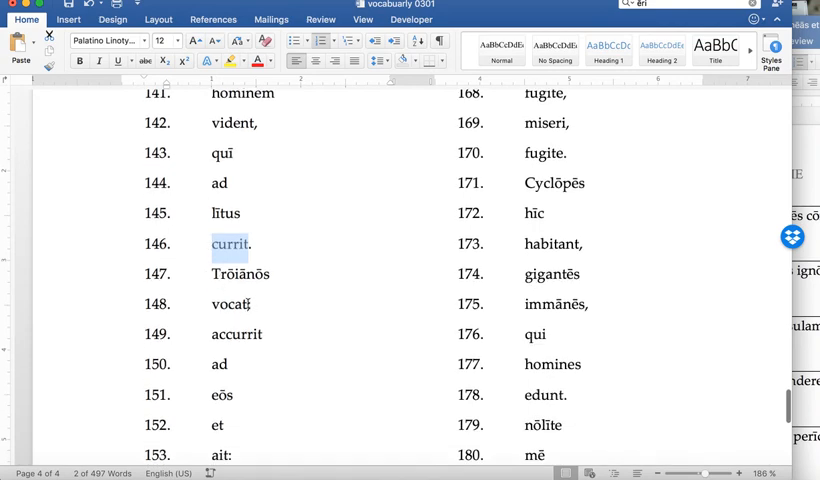
pyautogui.doubleClick(240, 274)
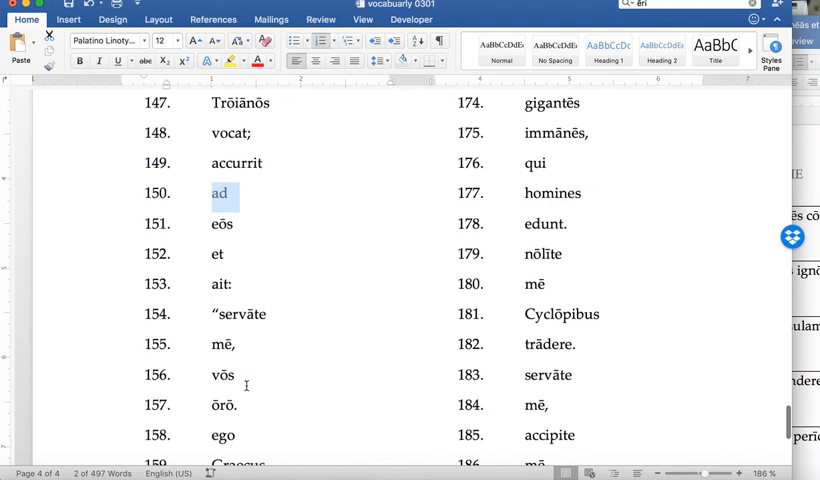
pyautogui.moveTo(276, 320)
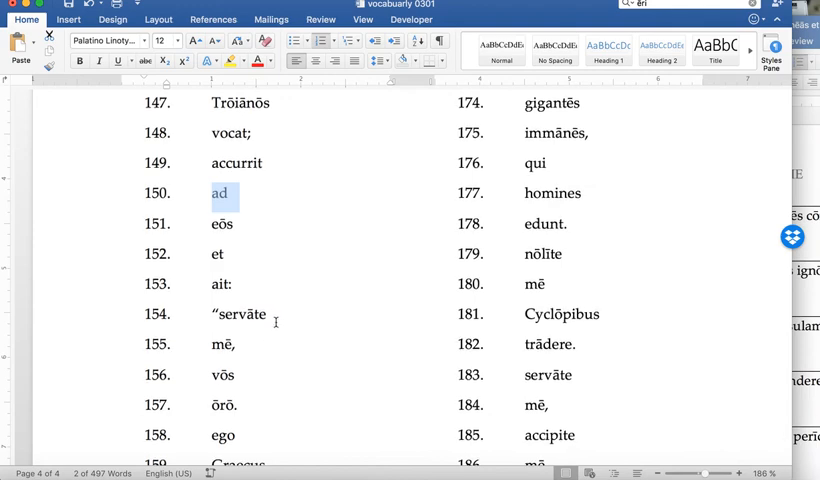
pyautogui.moveTo(253, 347)
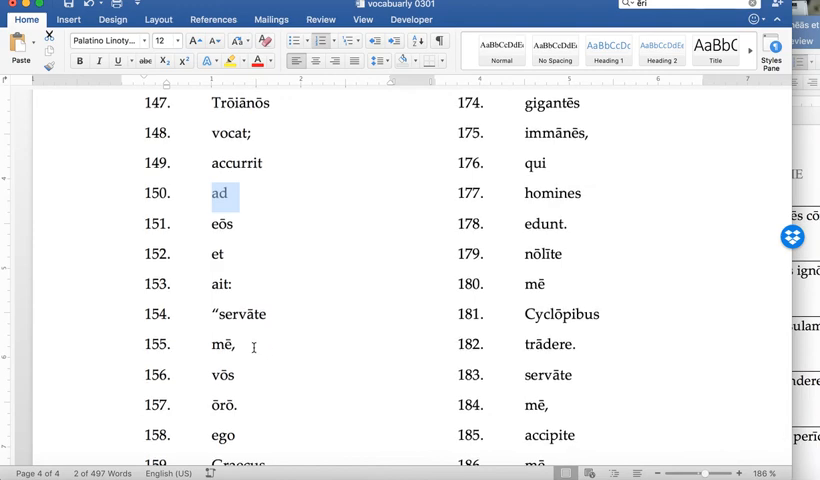
pyautogui.moveTo(254, 377)
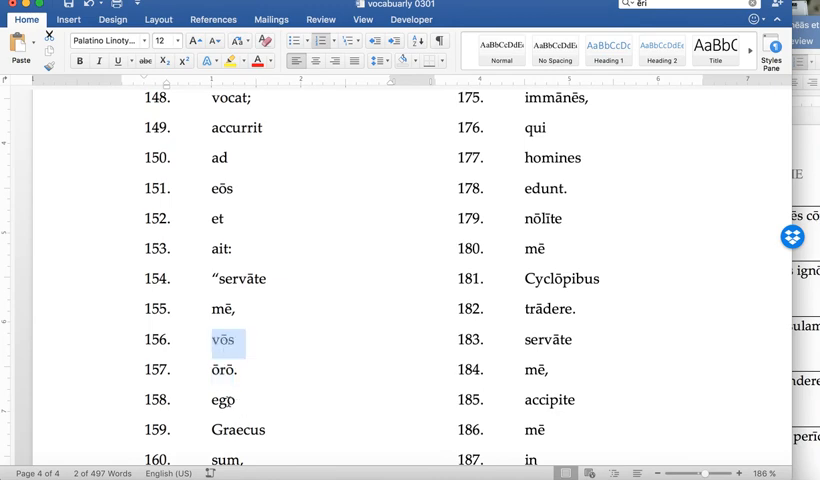
pyautogui.scroll(-3)
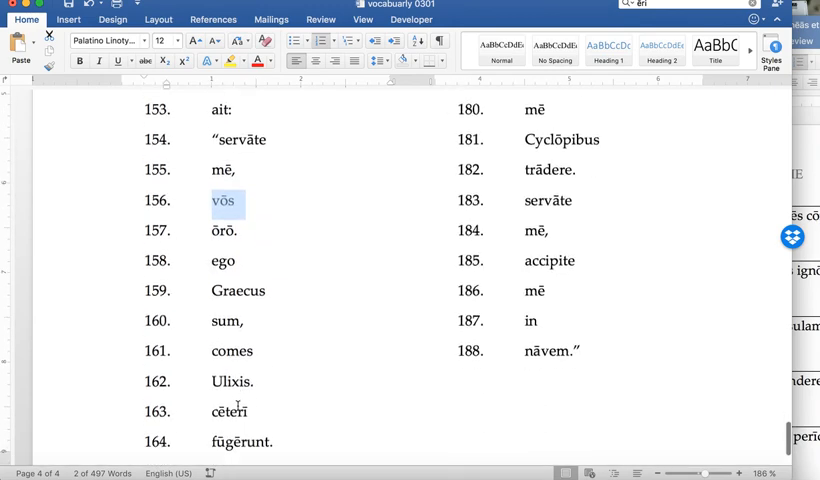
pyautogui.doubleClick(232, 351)
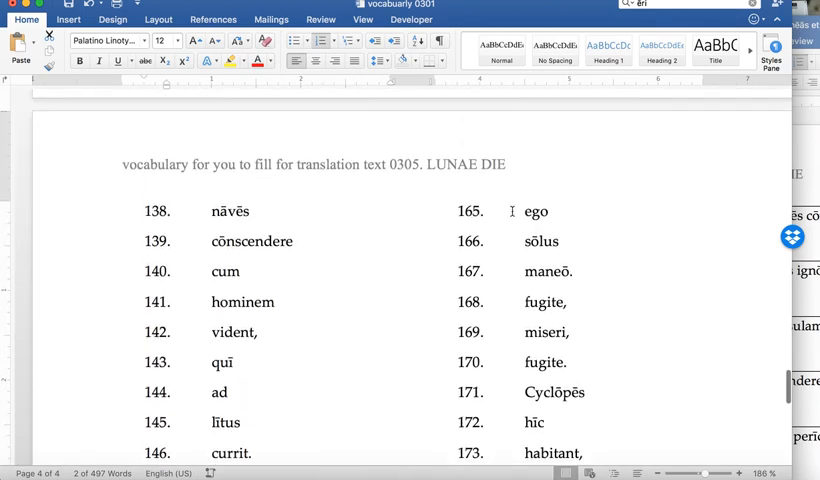
pyautogui.moveTo(548, 278)
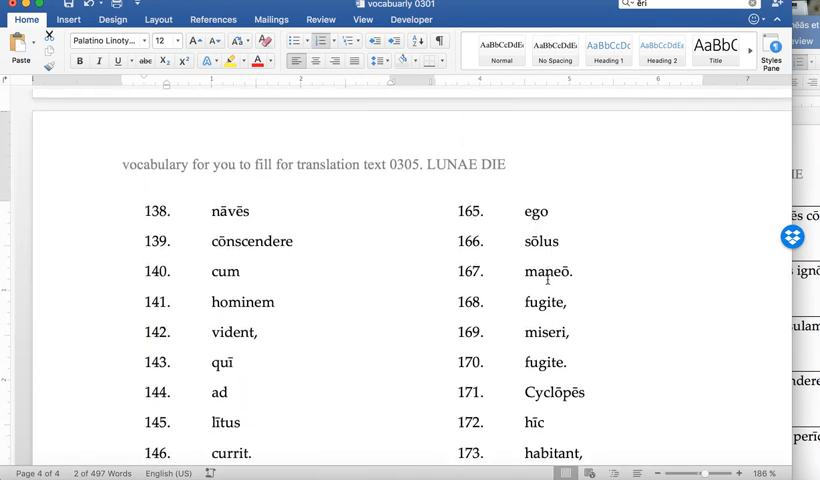
pyautogui.moveTo(580, 296)
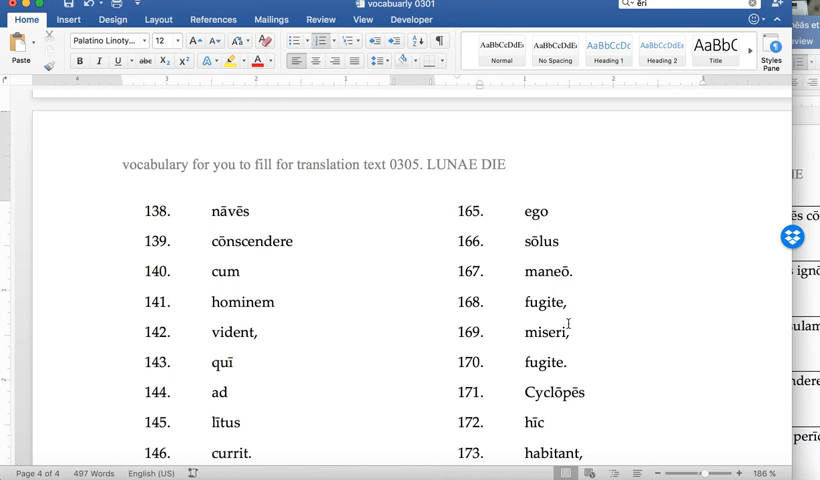
pyautogui.scroll(-3)
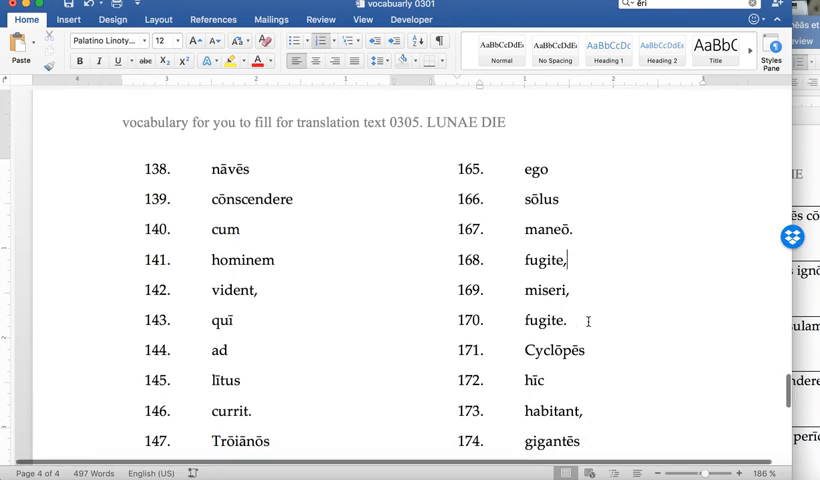
pyautogui.scroll(-3)
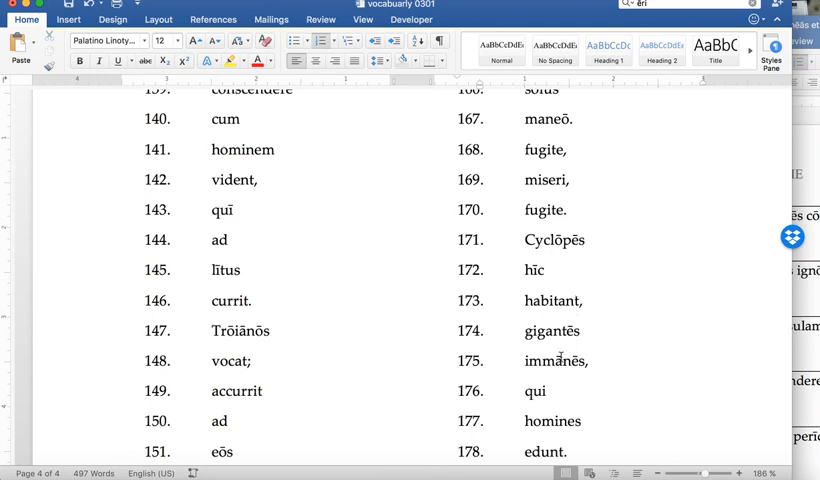
# Add the English meaning 'edible' beside entry 178 edunt. on page four
pyautogui.doubleClick(555, 361)
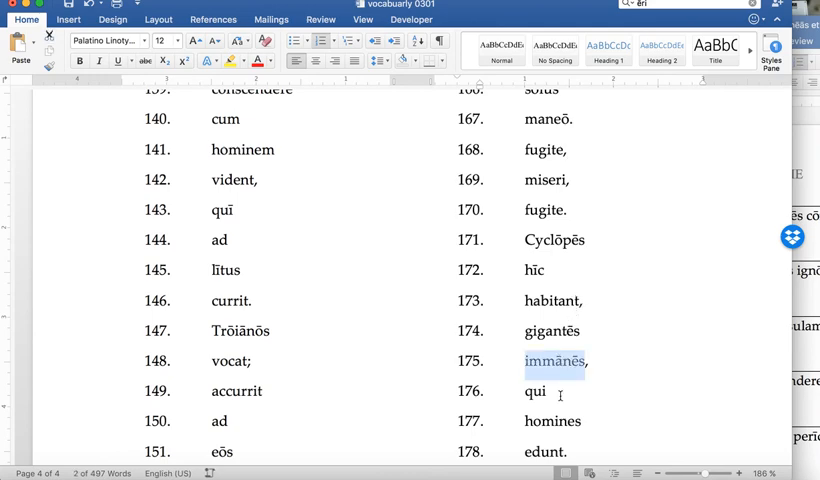
pyautogui.scroll(-3)
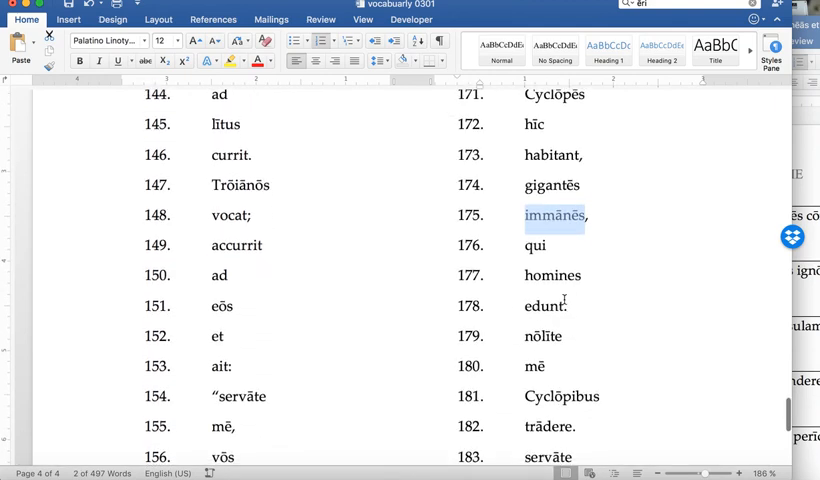
pyautogui.doubleClick(544, 306)
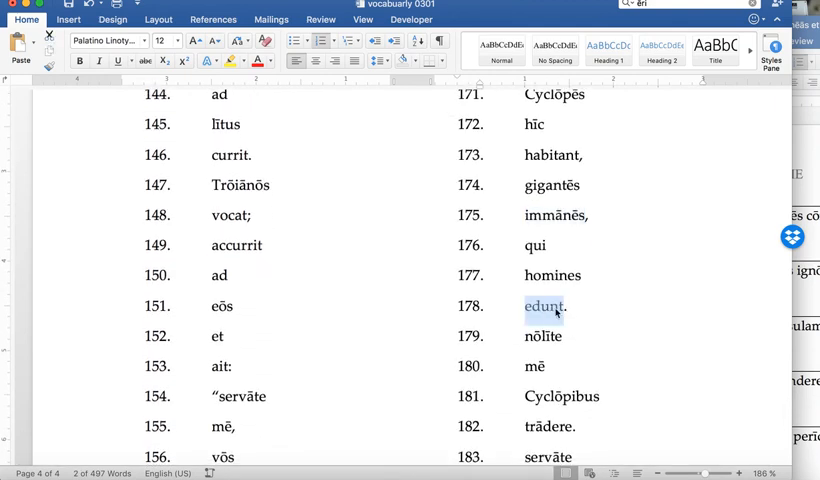
pyautogui.write('ed')
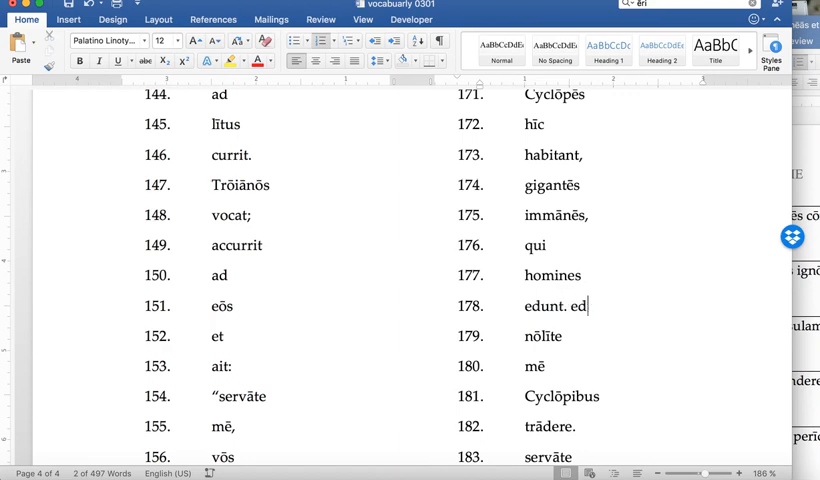
pyautogui.write('-')
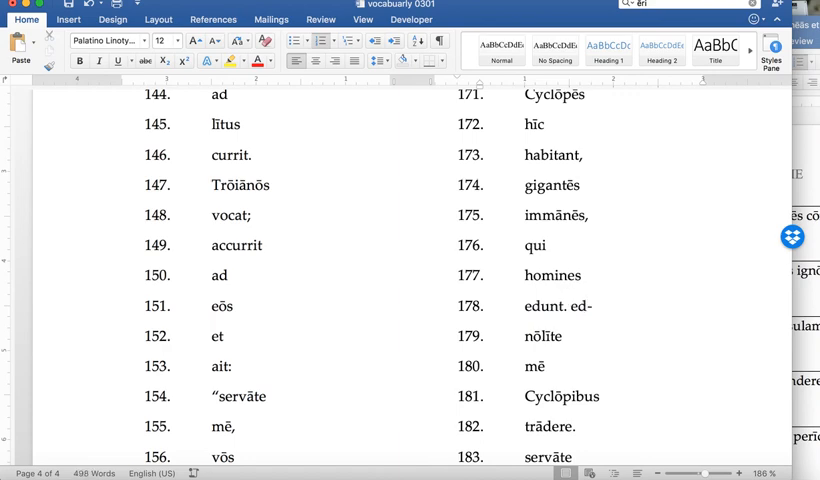
pyautogui.write('ib')
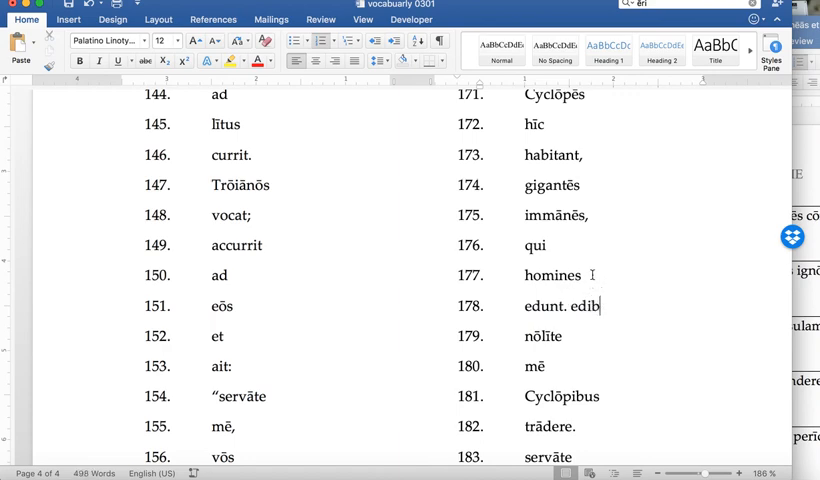
pyautogui.write('le')
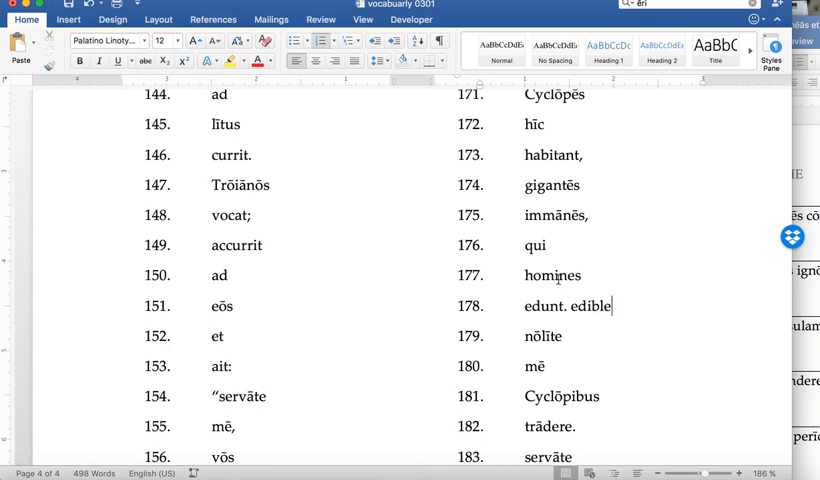
pyautogui.doubleClick(551, 276)
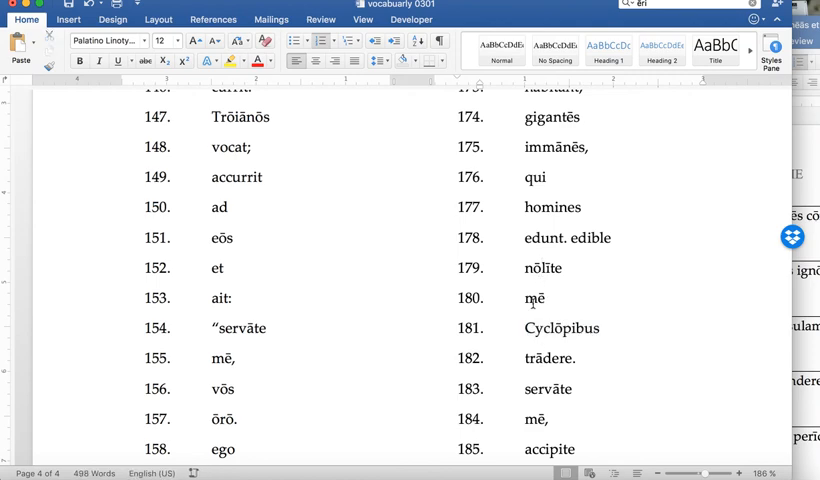
pyautogui.doubleClick(562, 328)
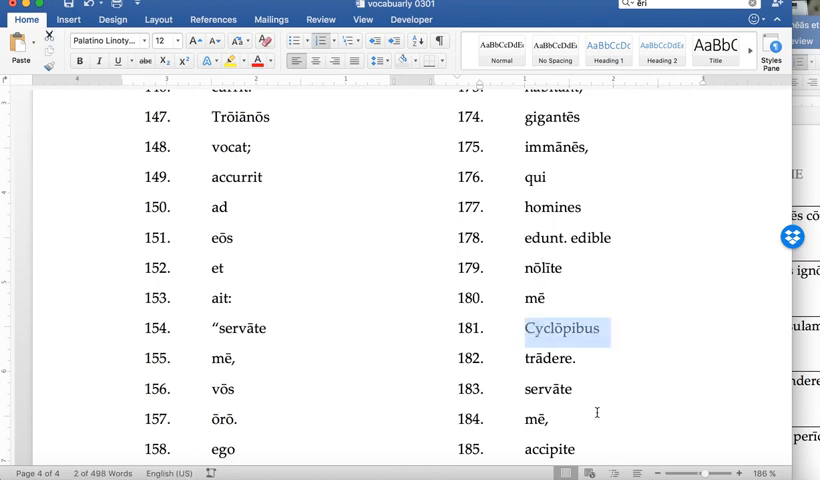
pyautogui.scroll(-3)
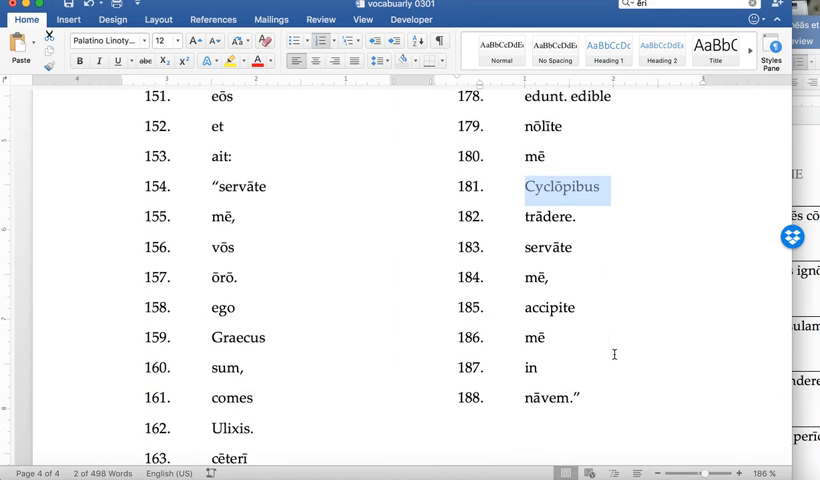
pyautogui.moveTo(596, 319)
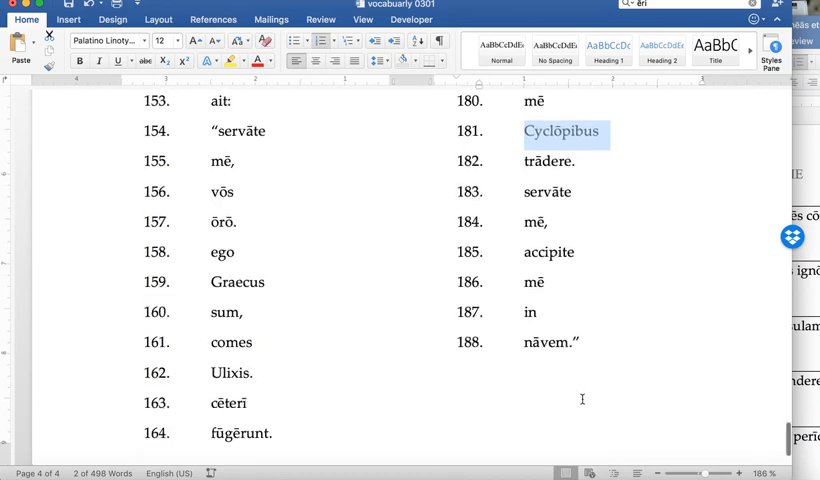
pyautogui.scroll(-3)
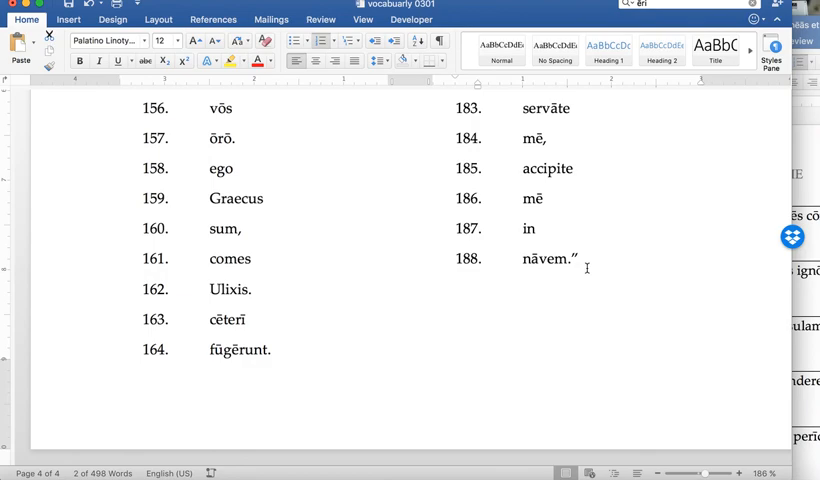
pyautogui.click(578, 260)
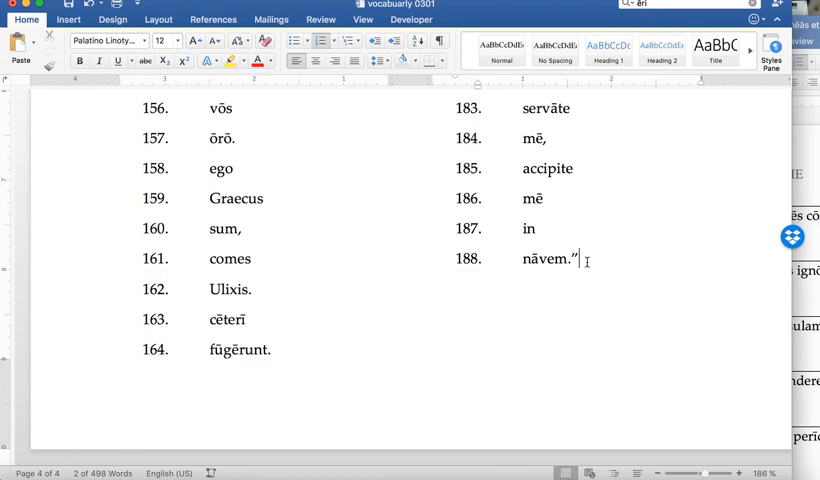